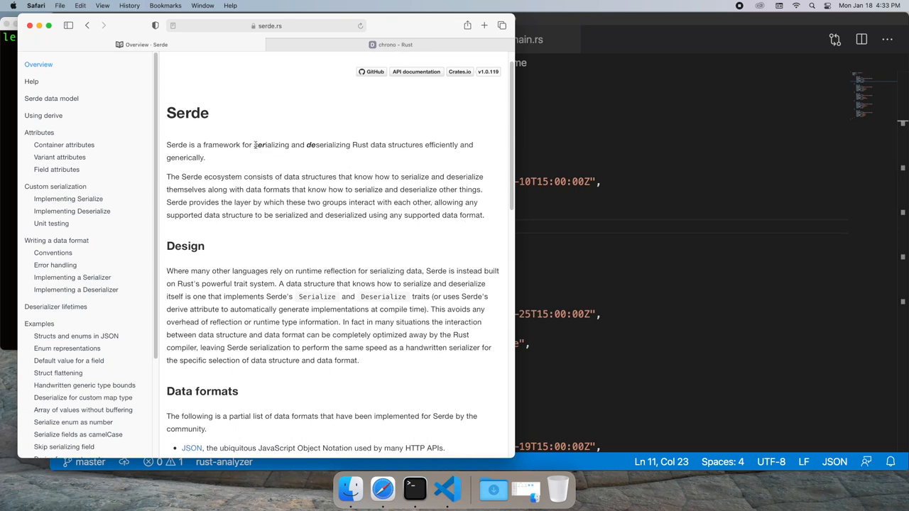
pyautogui.moveTo(309, 148)
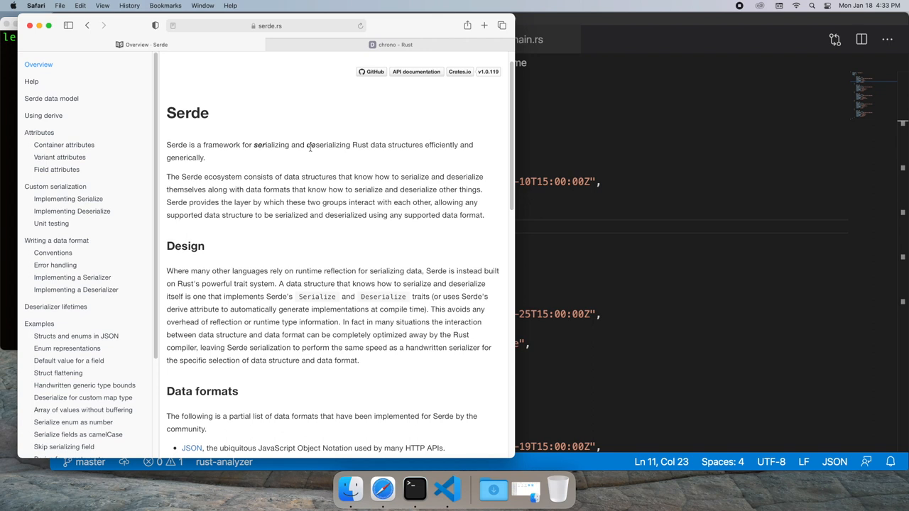
pyautogui.moveTo(594, 183)
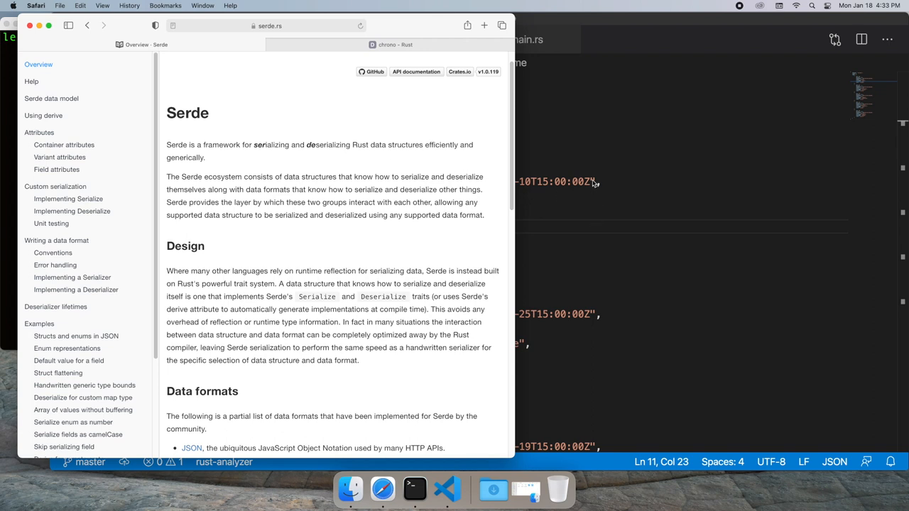
# Bring the Visual Studio Code window with customers.json in front of Safari
pyautogui.click(446, 489)
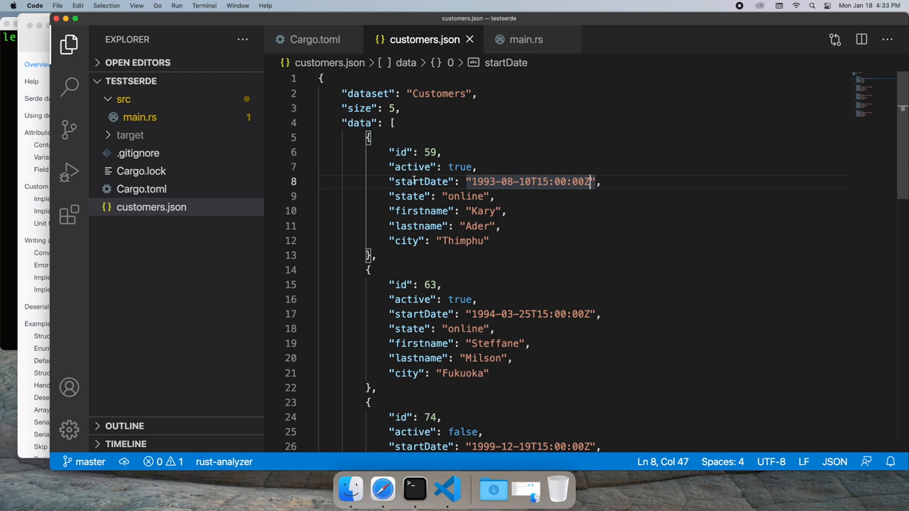
pyautogui.moveTo(463, 113)
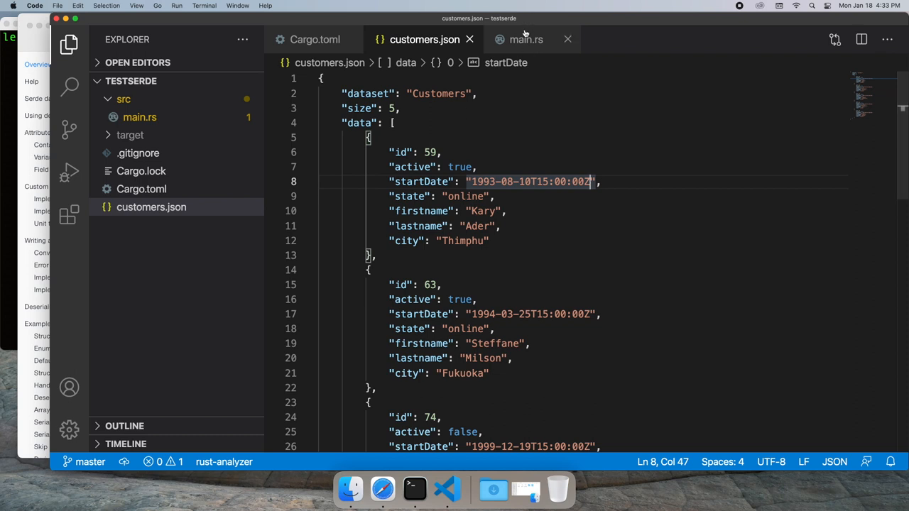
# Add serde 1.0 with features ["derive"] and serde_json 1.0 under [dependencies] in Cargo.toml
pyautogui.click(525, 40)
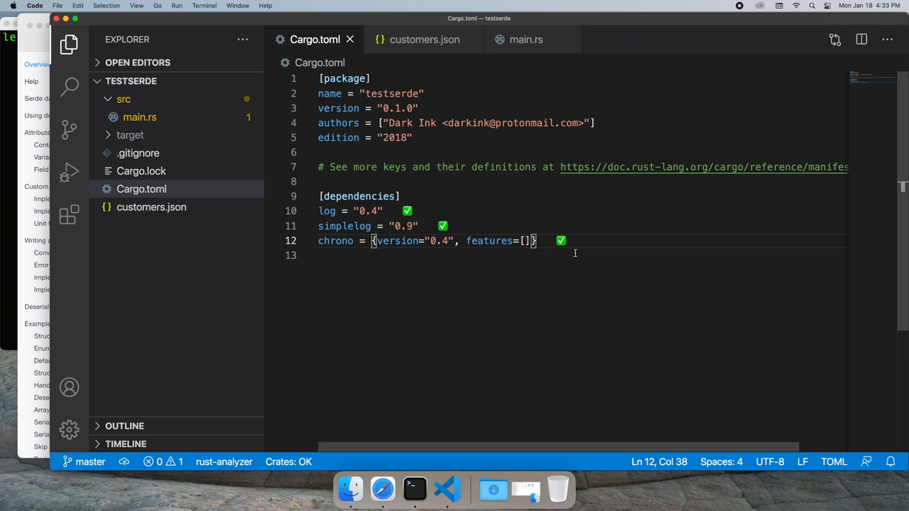
pyautogui.press('enter')
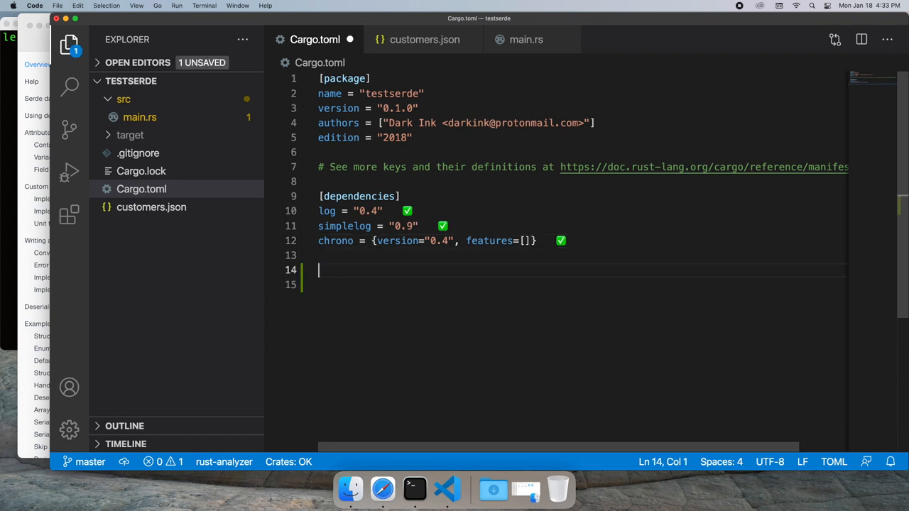
pyautogui.write('serde')
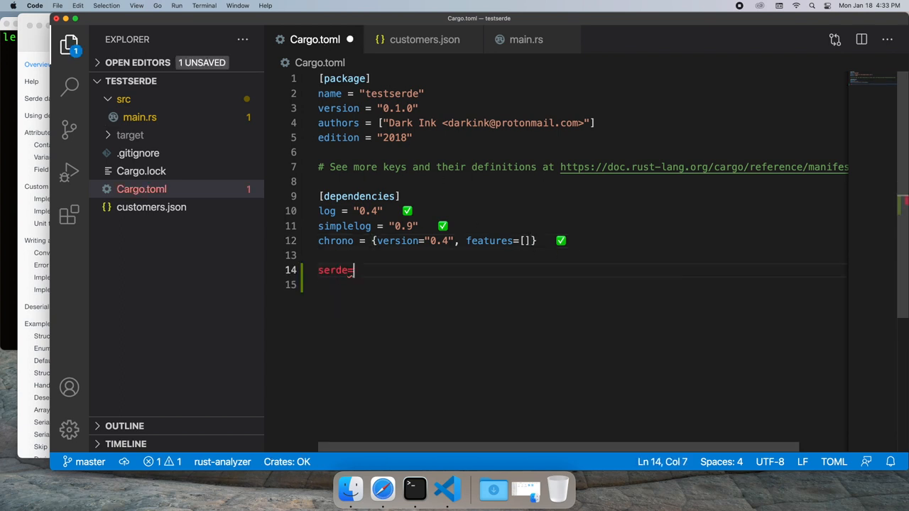
pyautogui.write('={version=}')
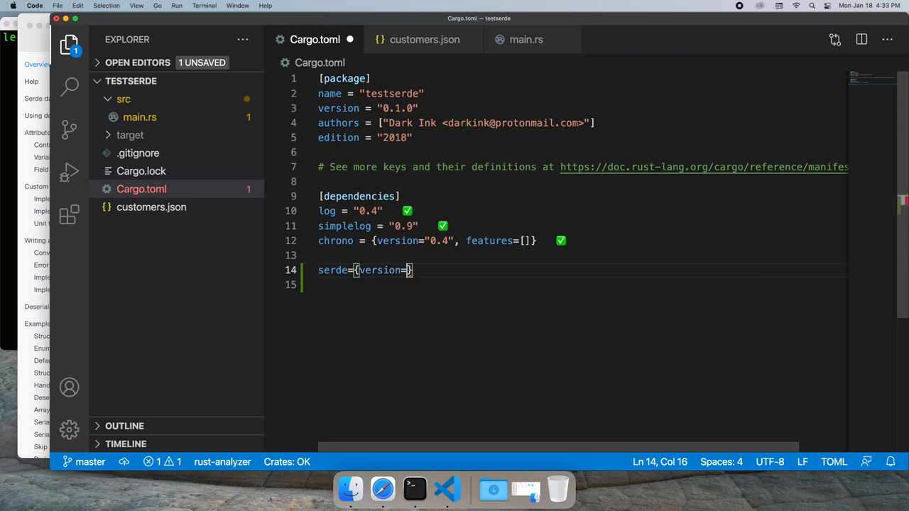
pyautogui.write('"1.0",')
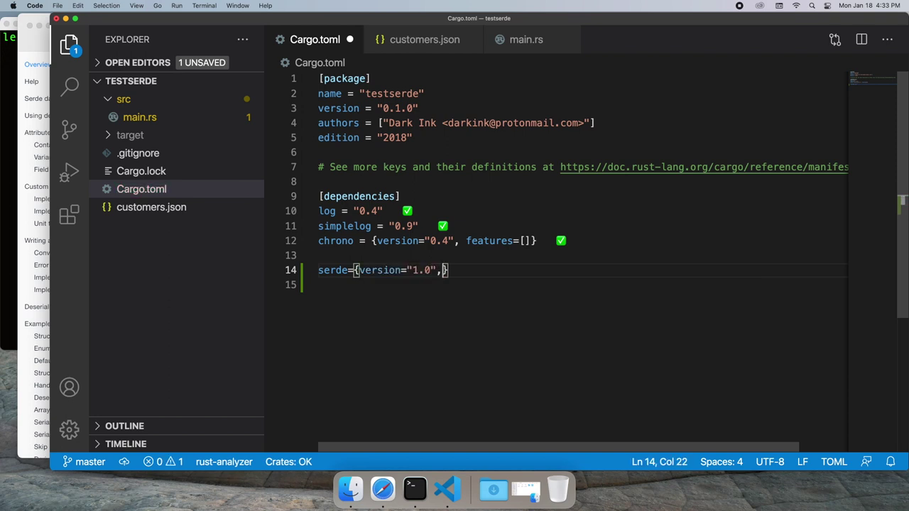
pyautogui.write('features=["')
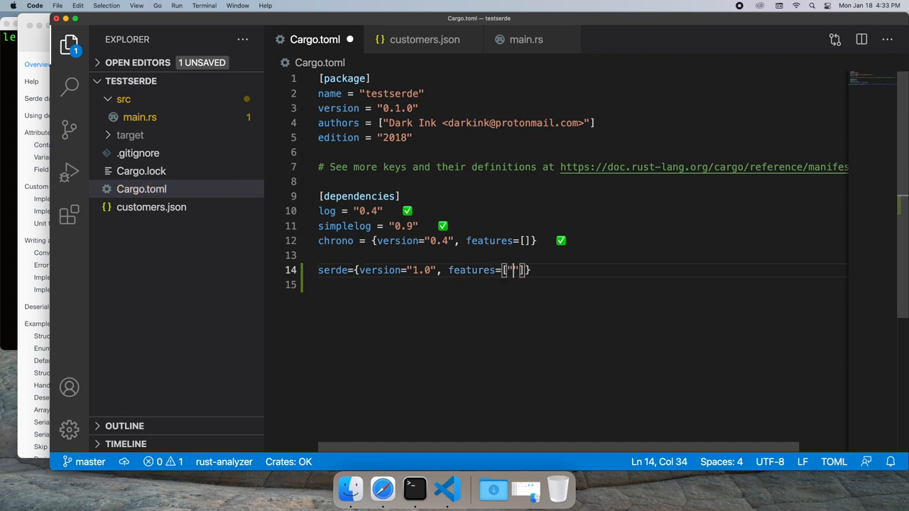
pyautogui.write('derive')
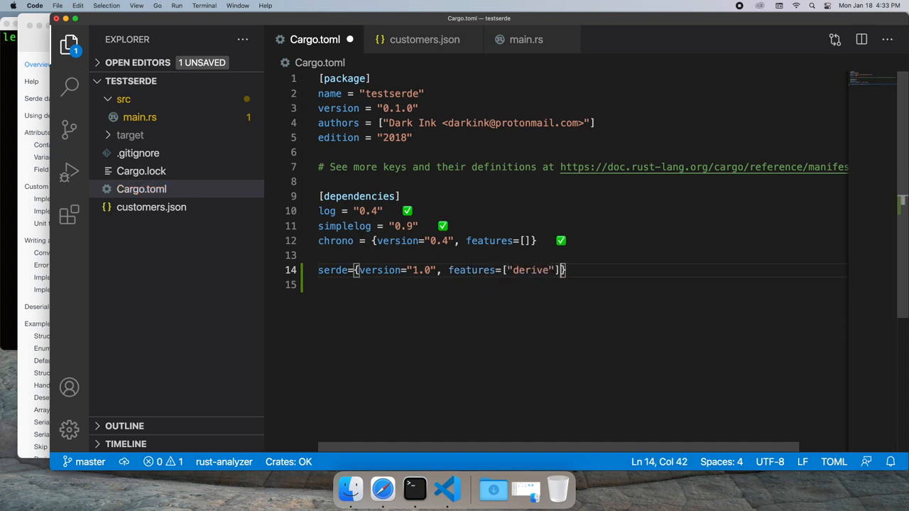
pyautogui.write('serde_json')
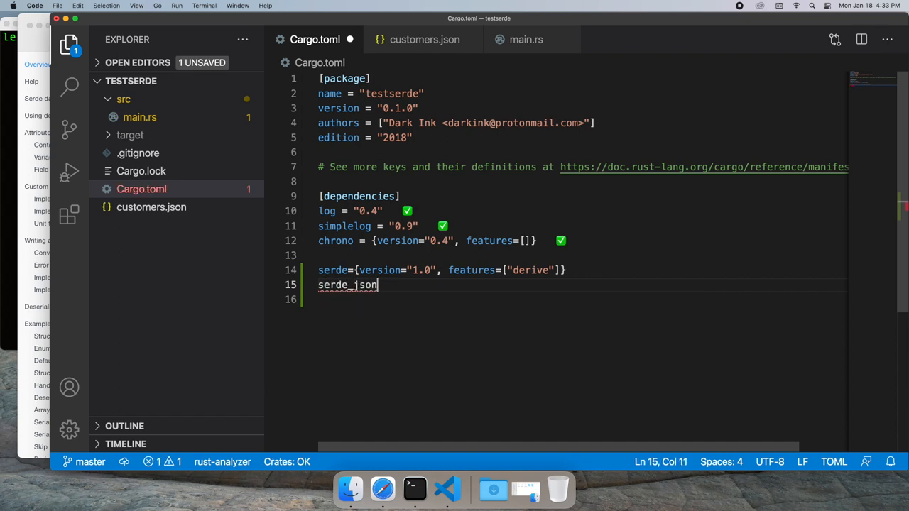
pyautogui.write('= "1.0"')
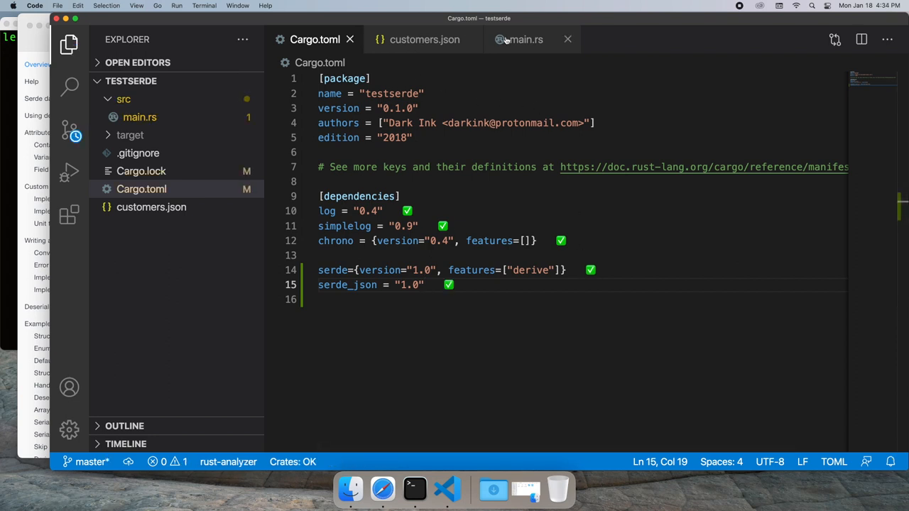
# Paste the first customer record as a /* */ comment in main.rs and start a use serde import
pyautogui.click(423, 40)
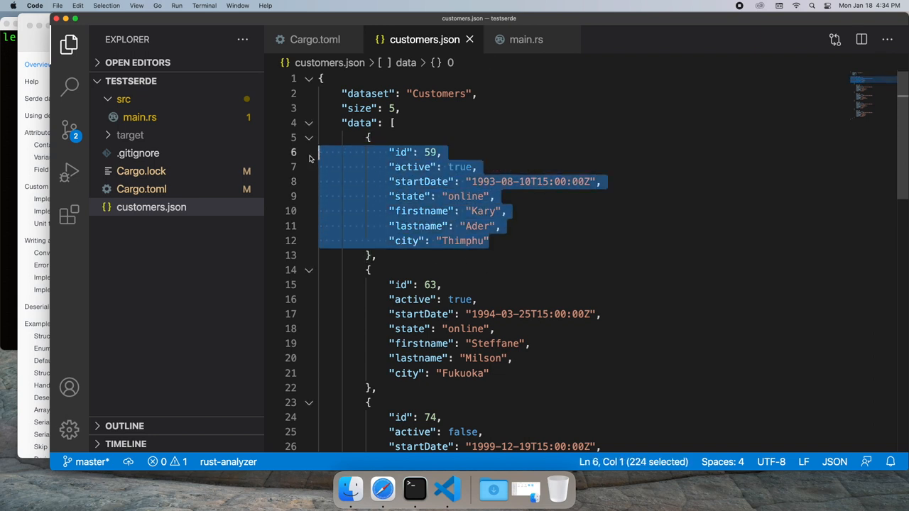
pyautogui.moveTo(525, 40)
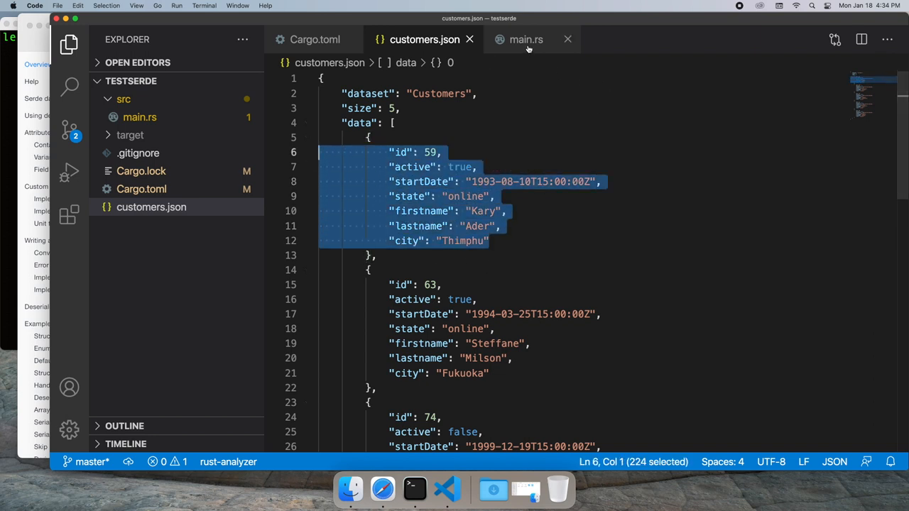
pyautogui.click(525, 40)
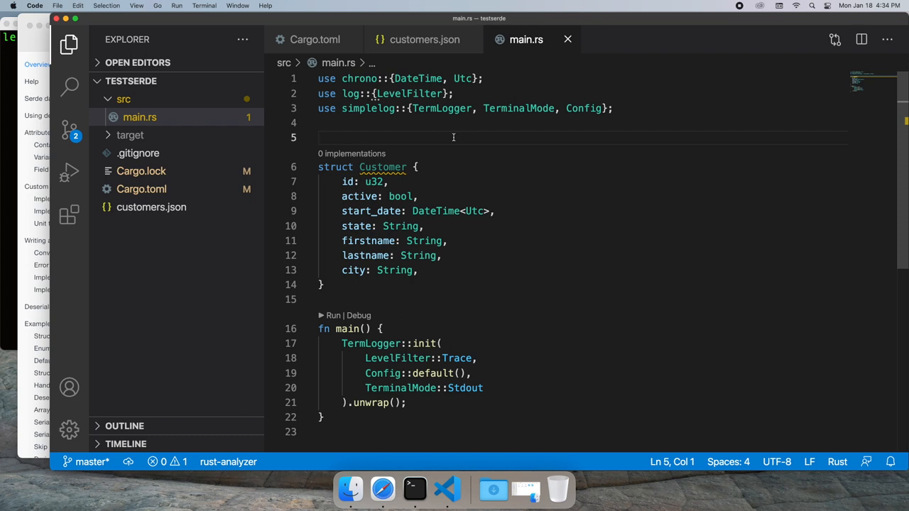
pyautogui.write('/*')
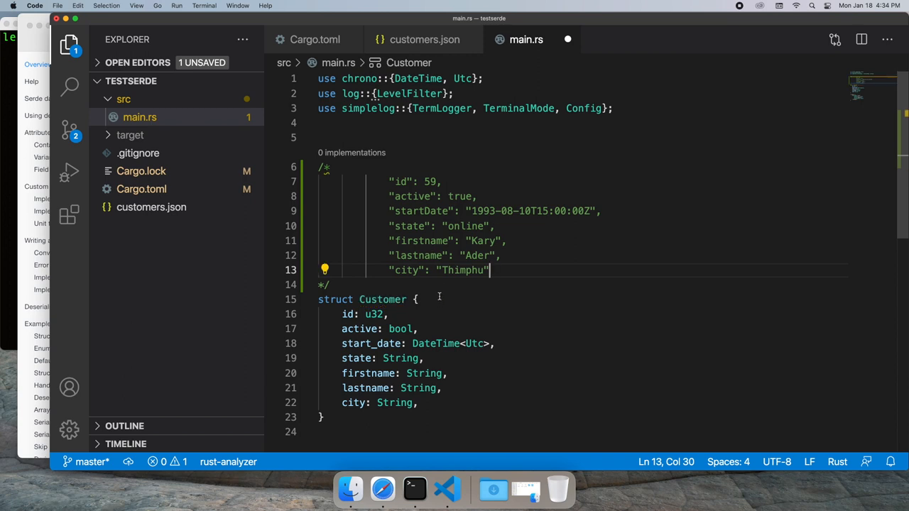
pyautogui.click(477, 122)
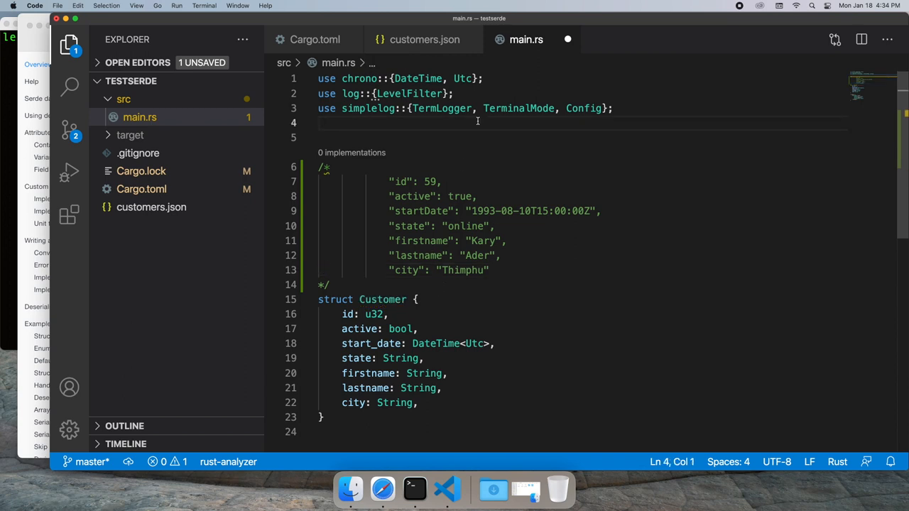
pyautogui.write('use se')
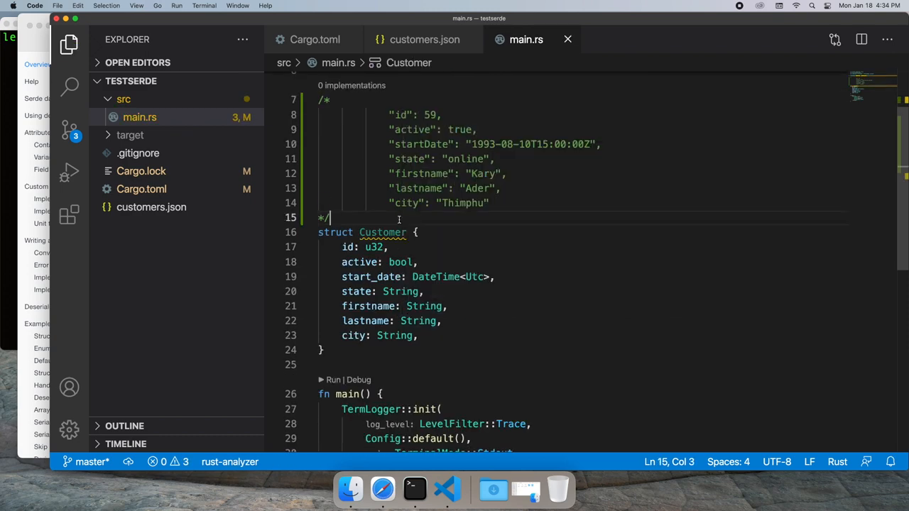
# Add #[derive(Serialize, Deserialize)] above struct Customer
pyautogui.press('enter')
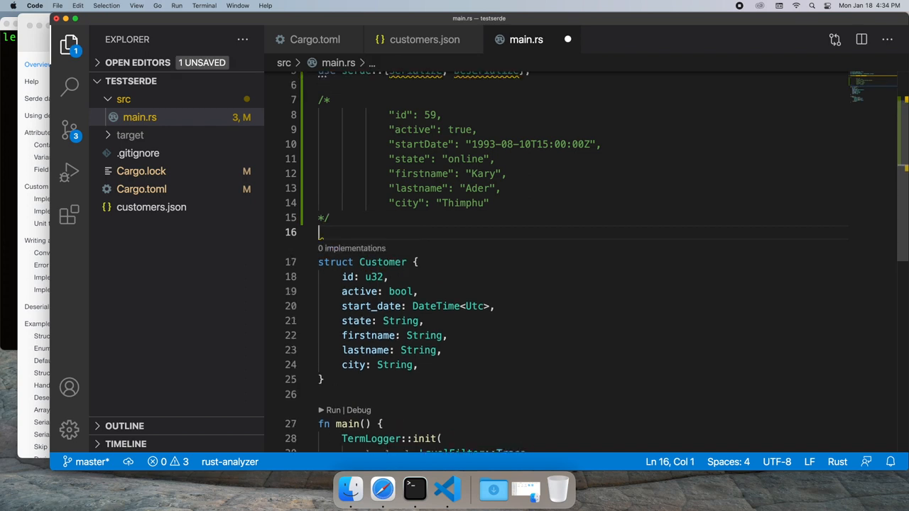
pyautogui.write('#[]')
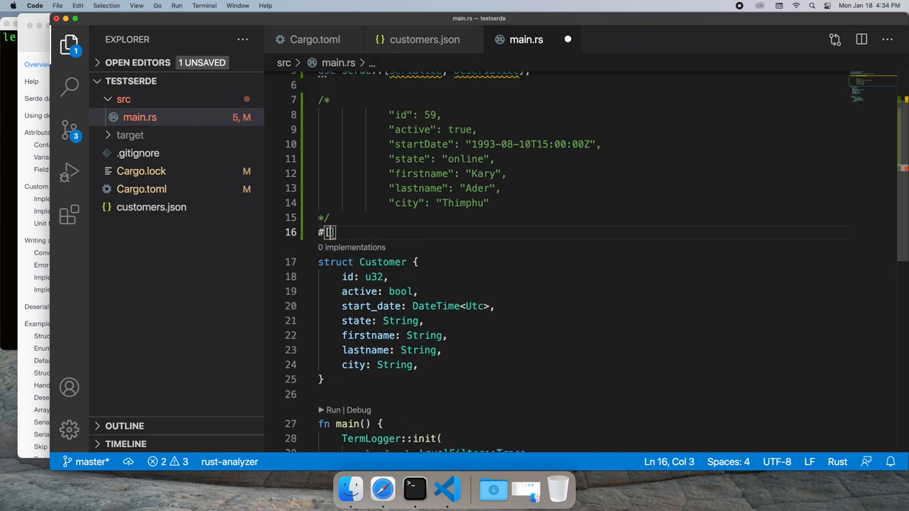
pyautogui.write('derive(S')
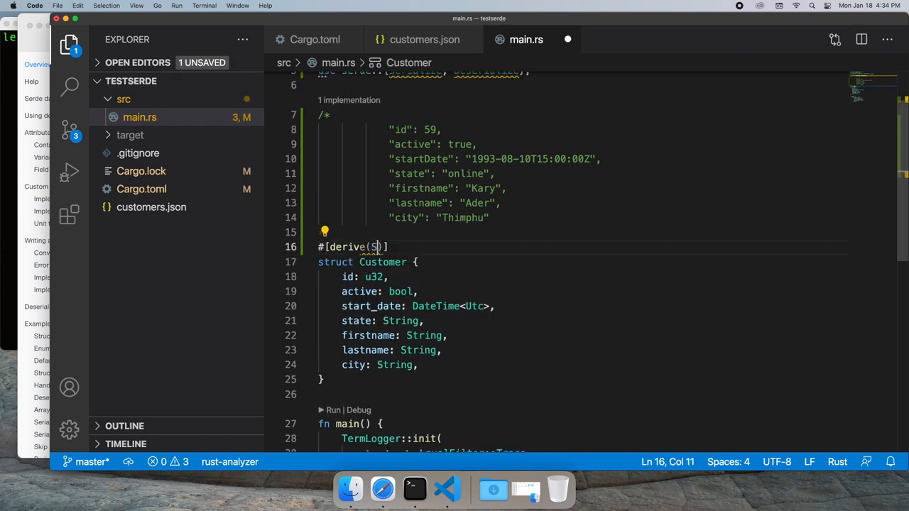
pyautogui.write('erialize, Deserialize')
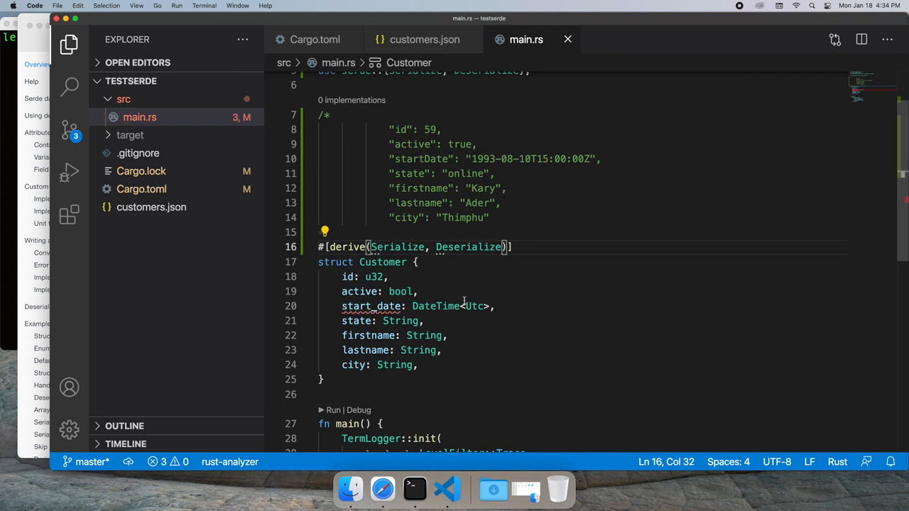
# Add #[serde(rename="startDate")] above the start_date field, copying the key from the comment
pyautogui.doubleClick(369, 307)
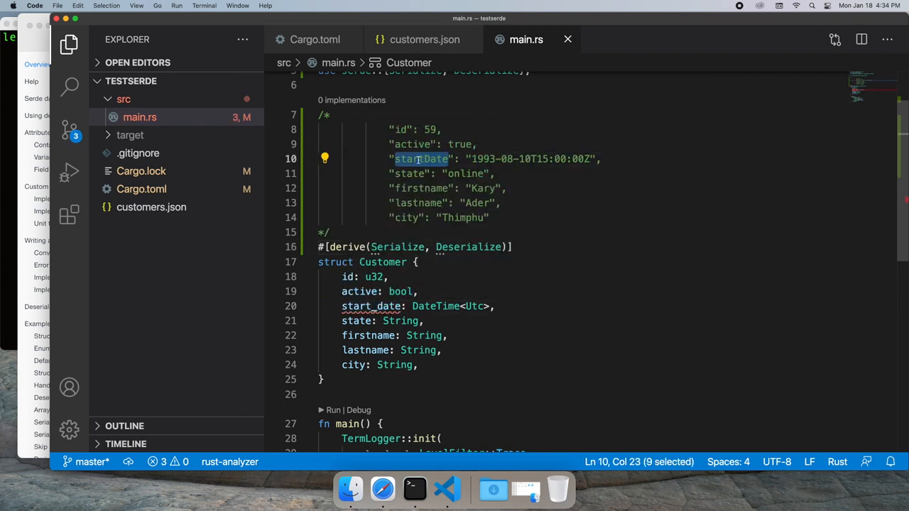
pyautogui.moveTo(436, 306)
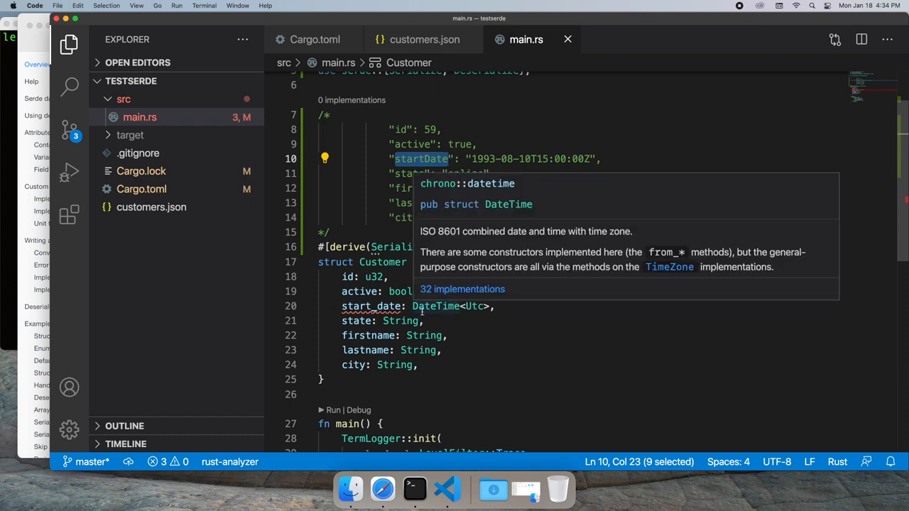
pyautogui.click(418, 291)
pyautogui.write('#[ser')
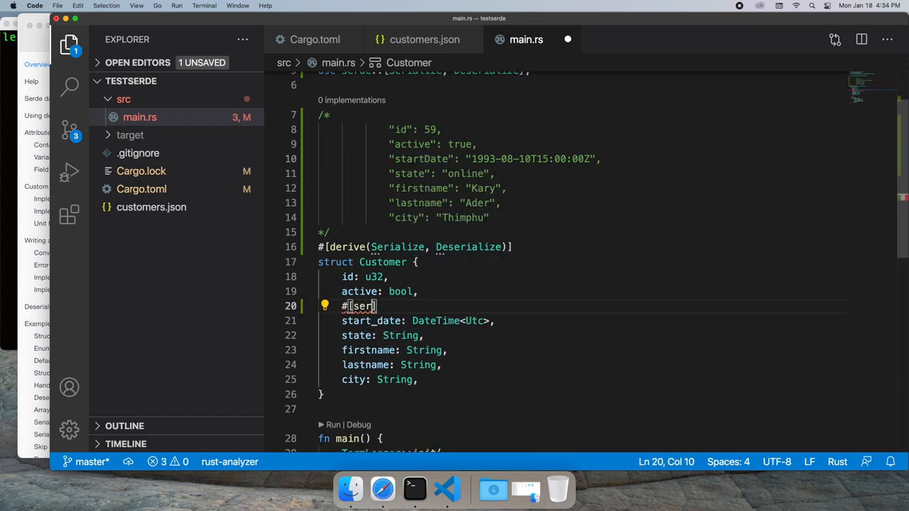
pyautogui.write('de(rename)')
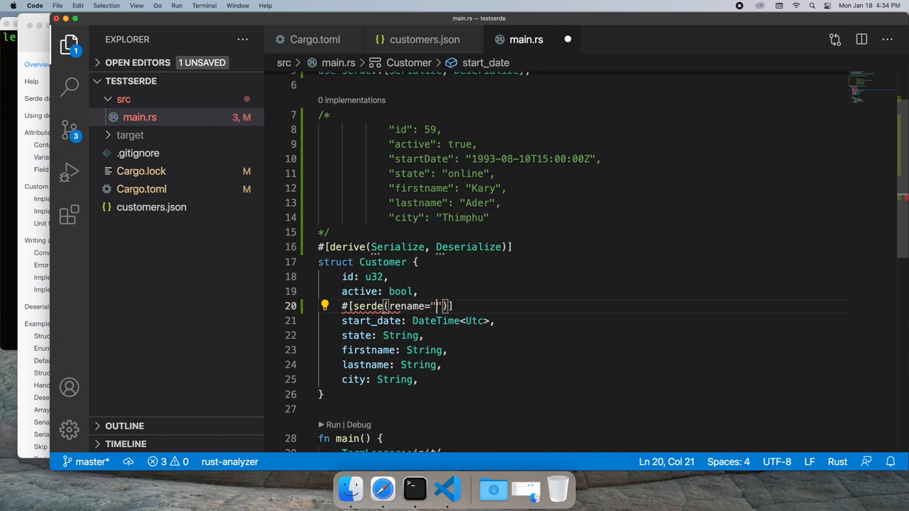
pyautogui.write('startDate')
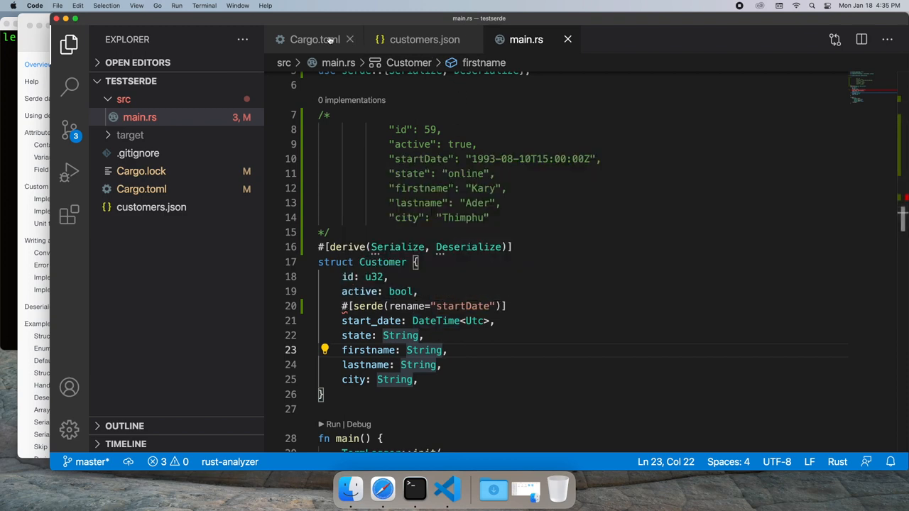
# Set chrono features to ["serde"] in Cargo.toml and return to the Customer struct in main.rs
pyautogui.click(315, 40)
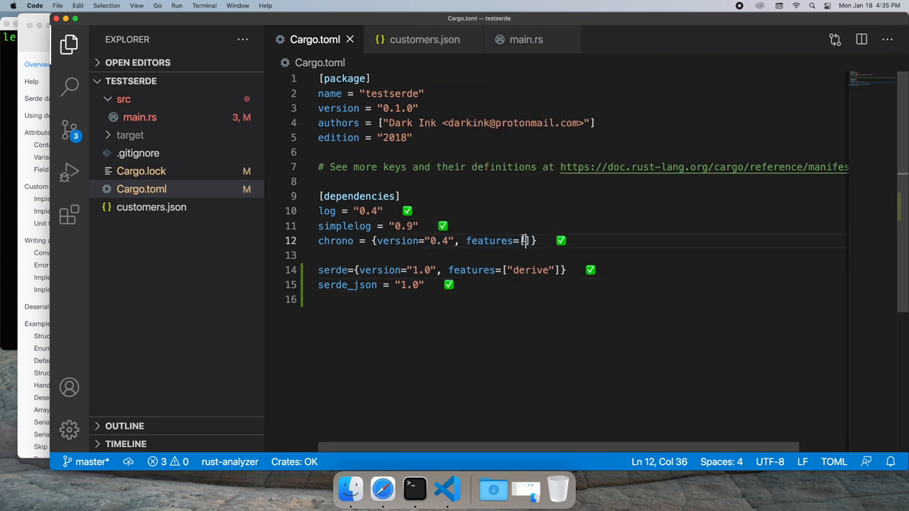
pyautogui.write("'")
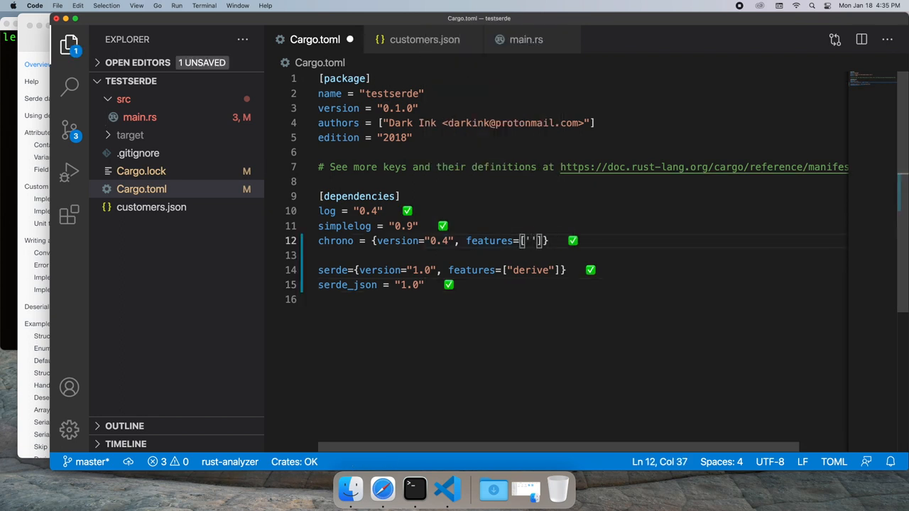
pyautogui.write('serde')
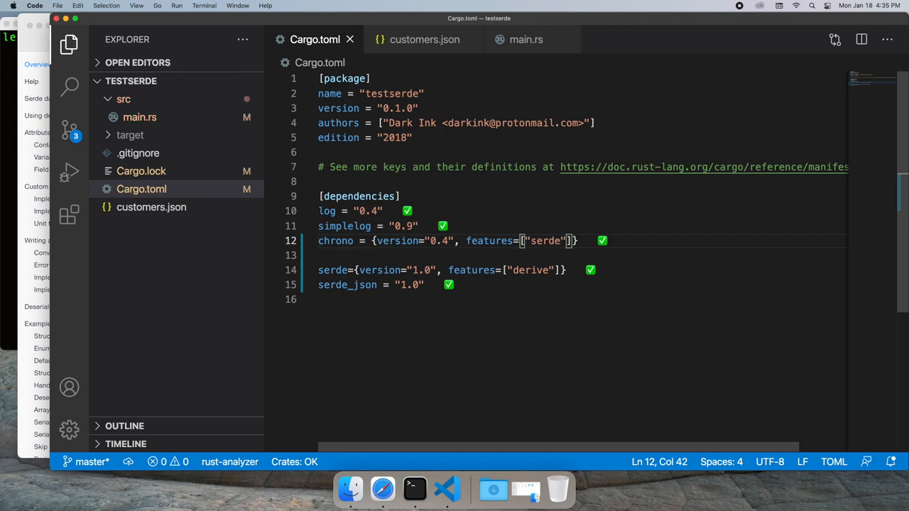
pyautogui.click(525, 39)
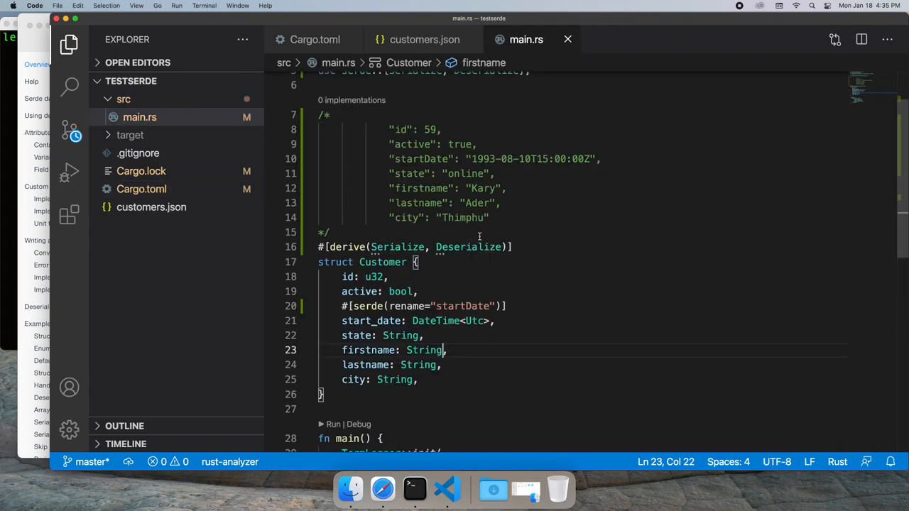
pyautogui.scroll(-3)
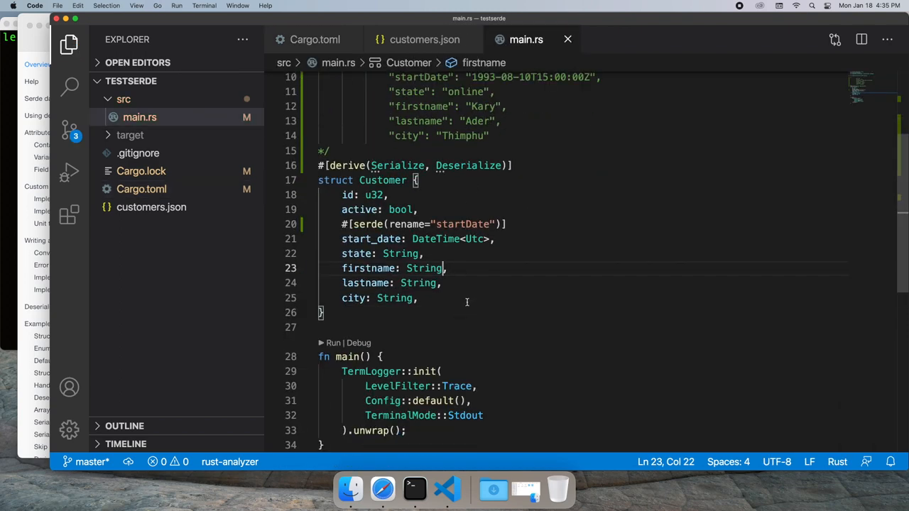
# Copy the dataset, size and data lines from customers.json into a comment in main.rs
pyautogui.click(424, 39)
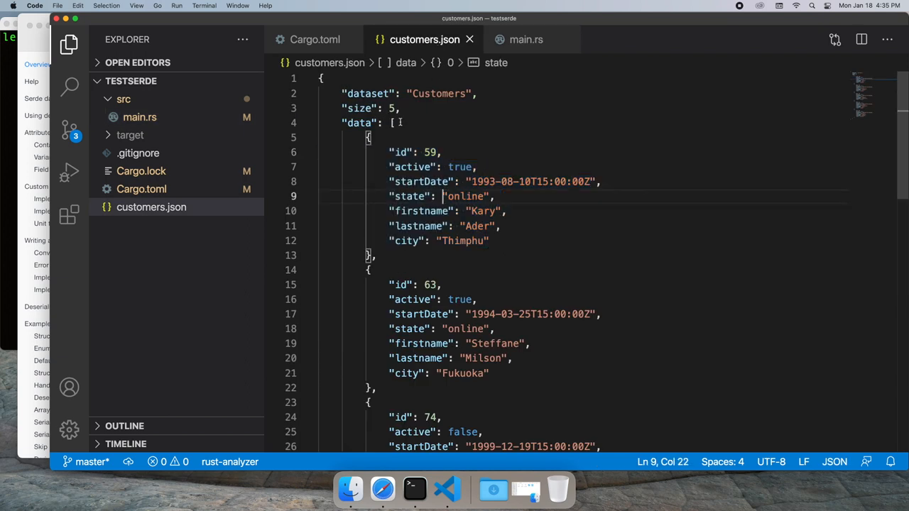
pyautogui.moveTo(341, 94); pyautogui.dragTo(395, 122)
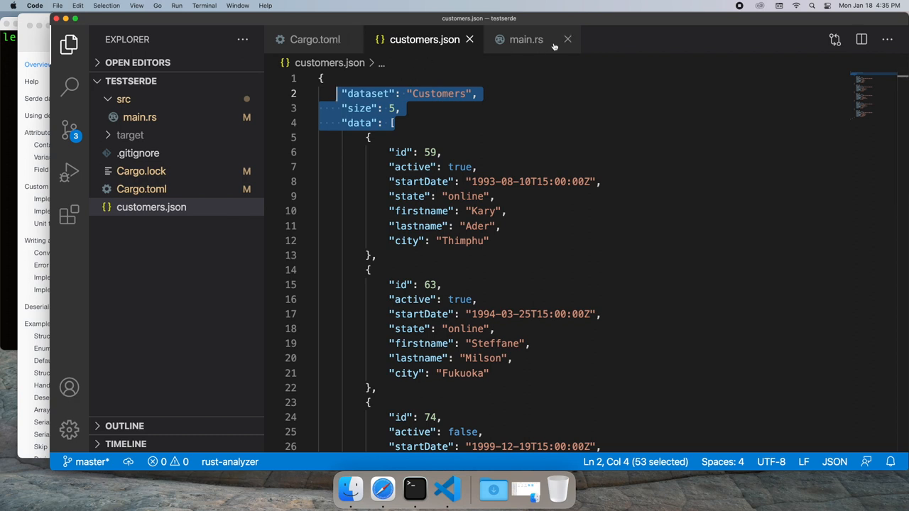
pyautogui.click(526, 40)
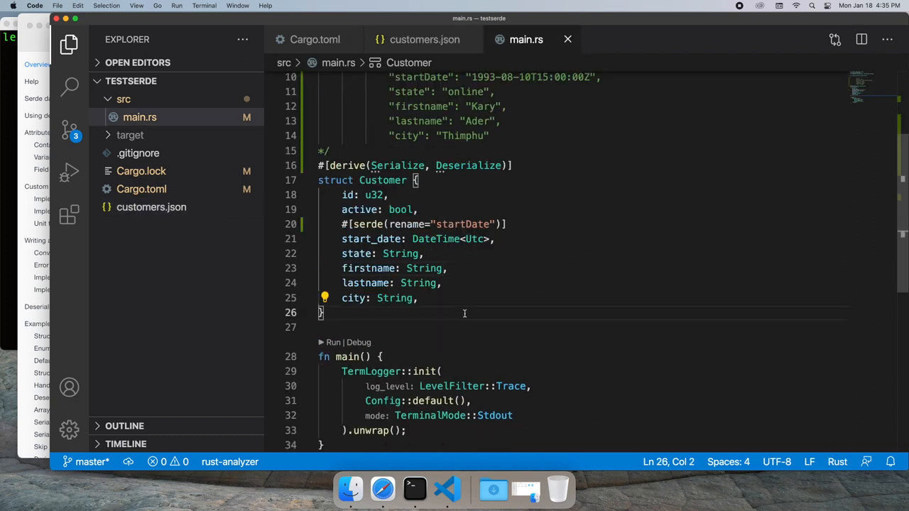
pyautogui.write('#[]')
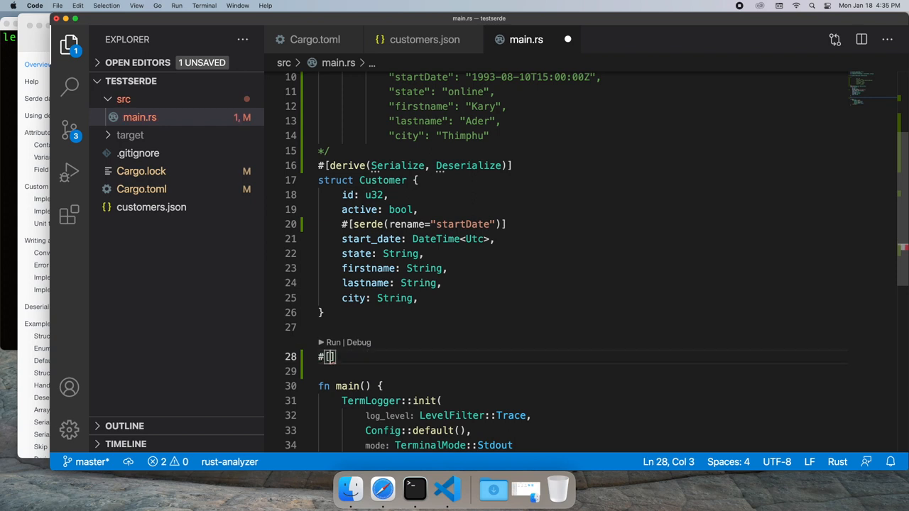
pyautogui.write('struct Data {')
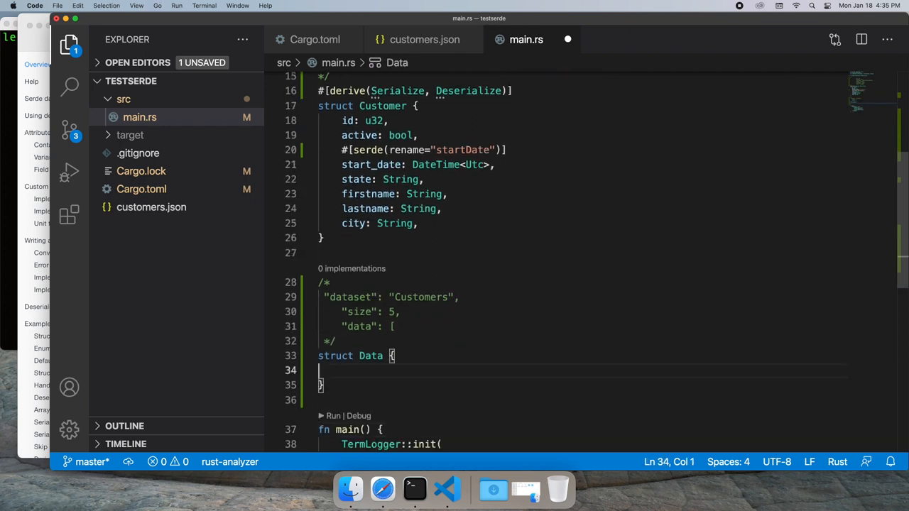
# Define struct Data { dataset: String, size: u32, data: Vec<Customer> } deriving Serialize and Deserialize
pyautogui.press('Tab')
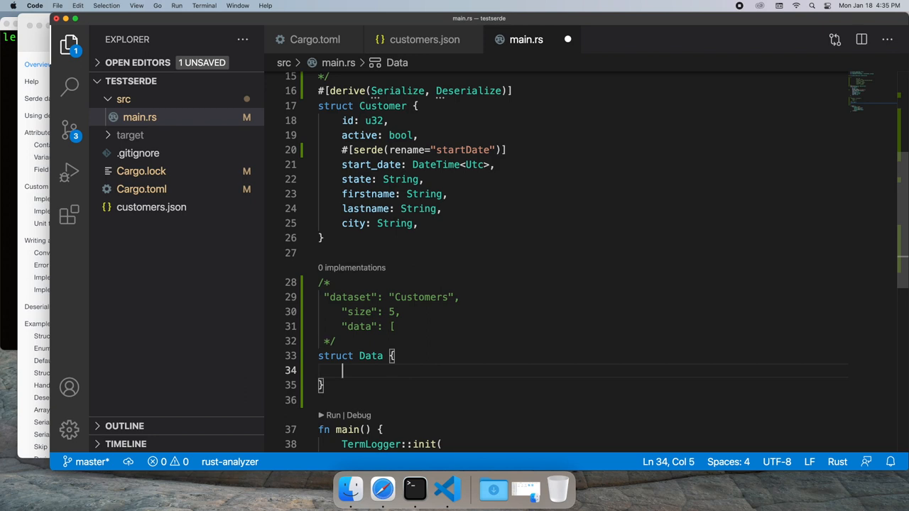
pyautogui.write('dataset')
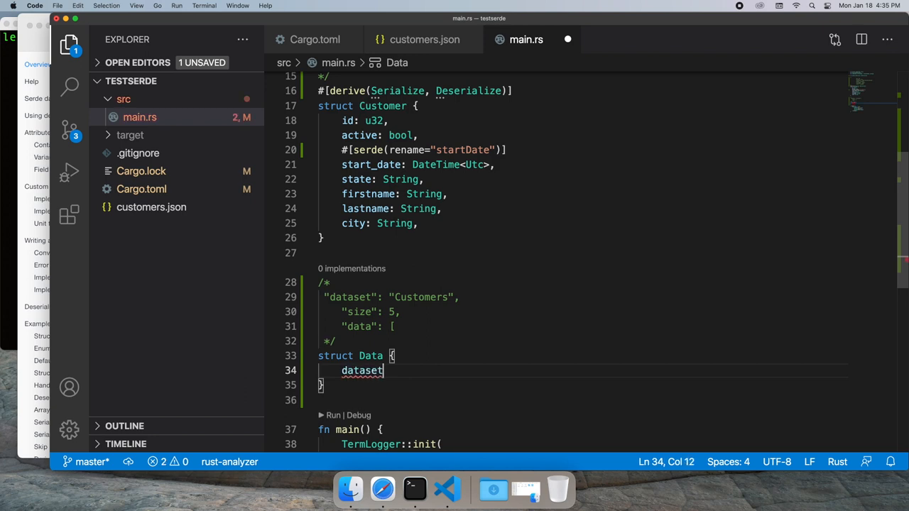
pyautogui.write(': String,')
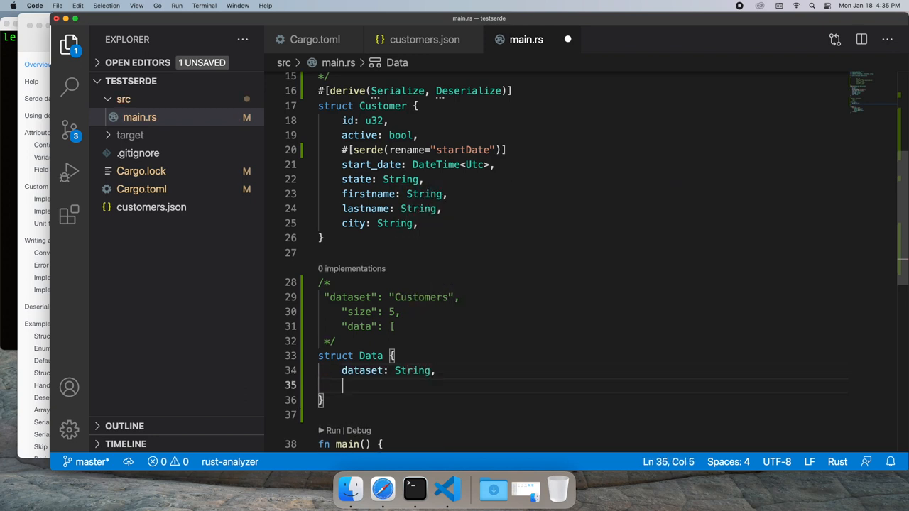
pyautogui.write('size:')
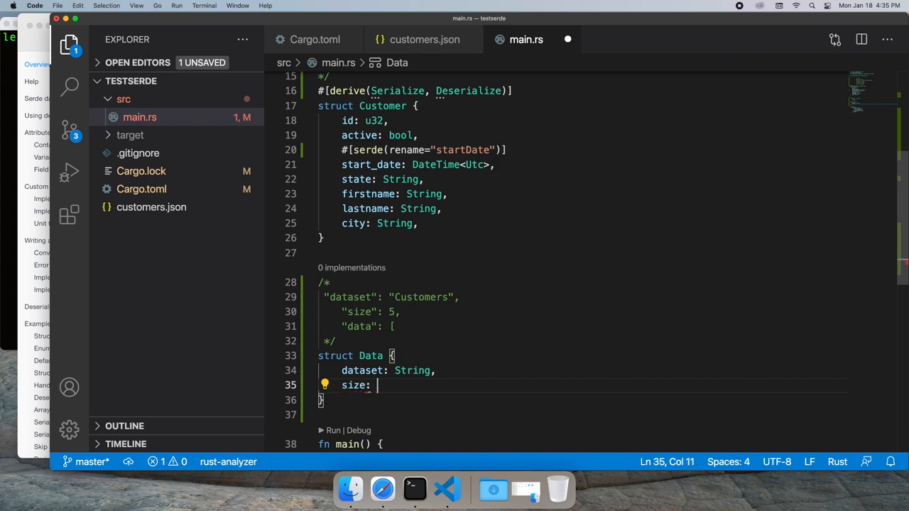
pyautogui.write('u32,')
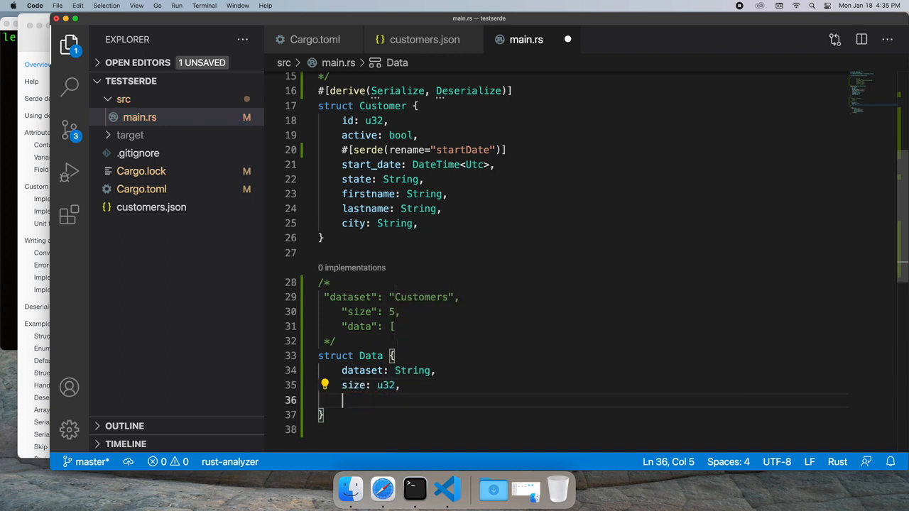
pyautogui.write('data')
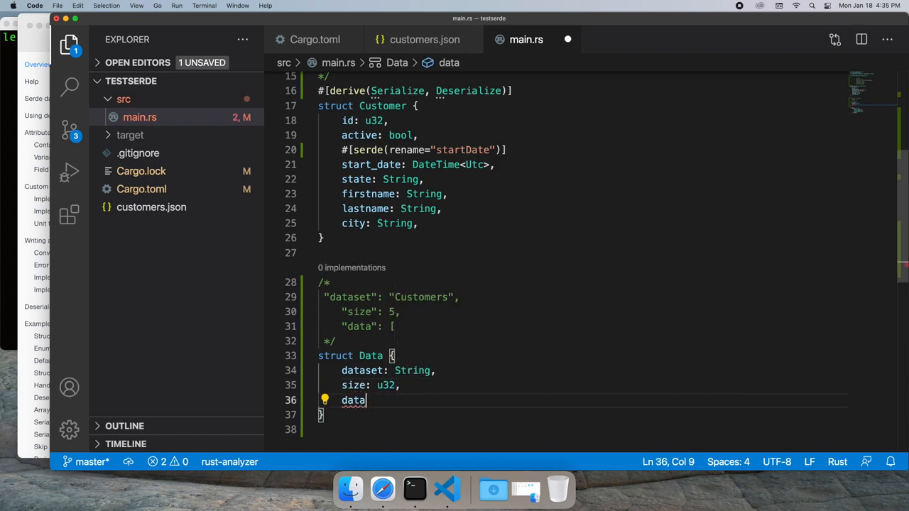
pyautogui.write(': Vec<')
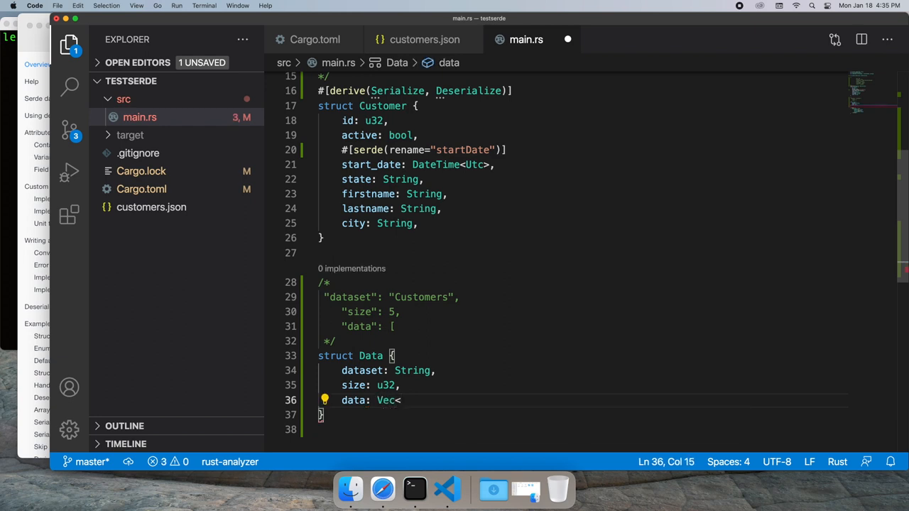
pyautogui.write('Customer>')
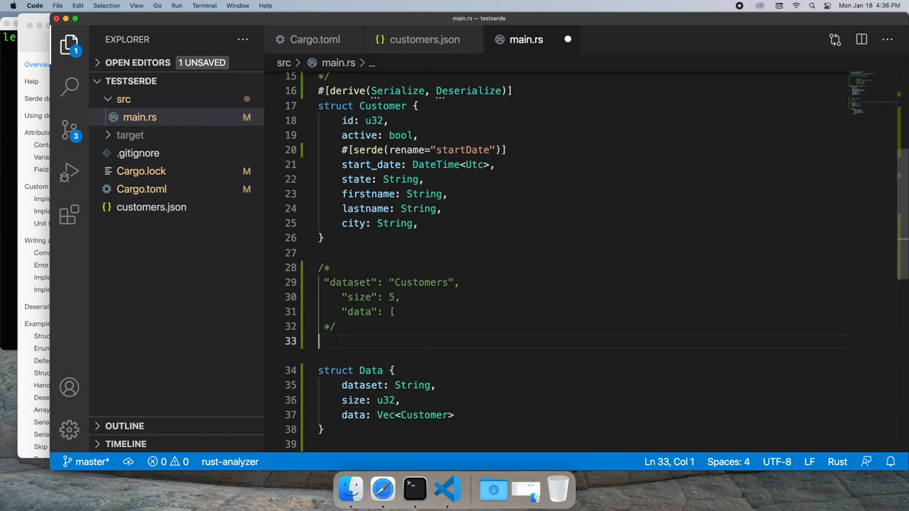
pyautogui.write('#[]')
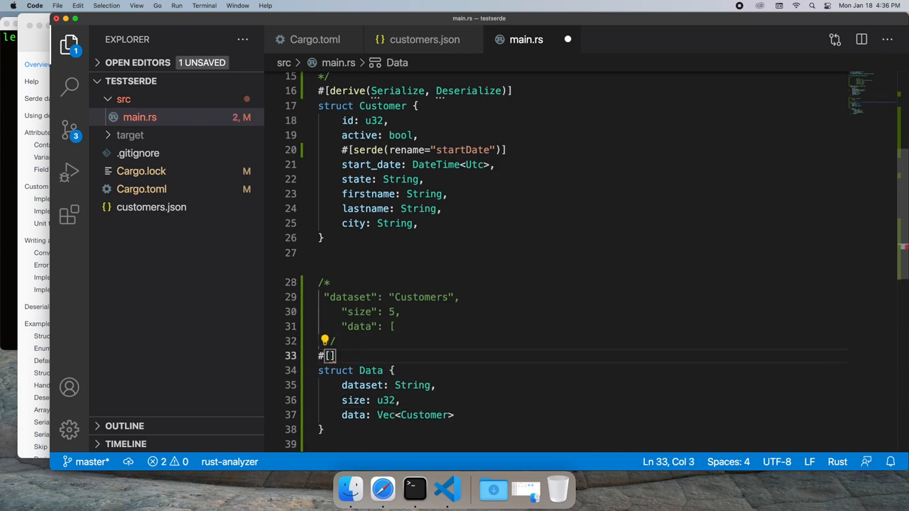
pyautogui.write('derive(Serialize, Deserialize')
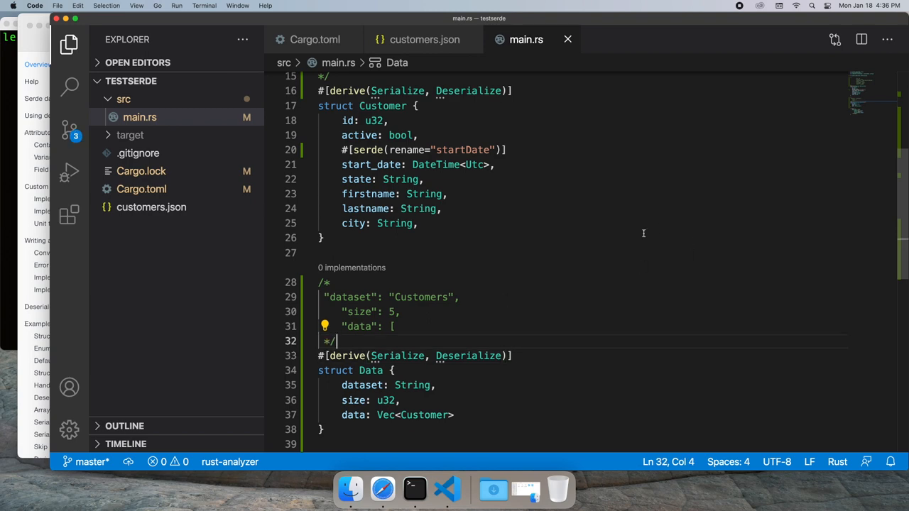
# Add use std::fs::File; below the serde import at the top of main.rs
pyautogui.scroll(3)
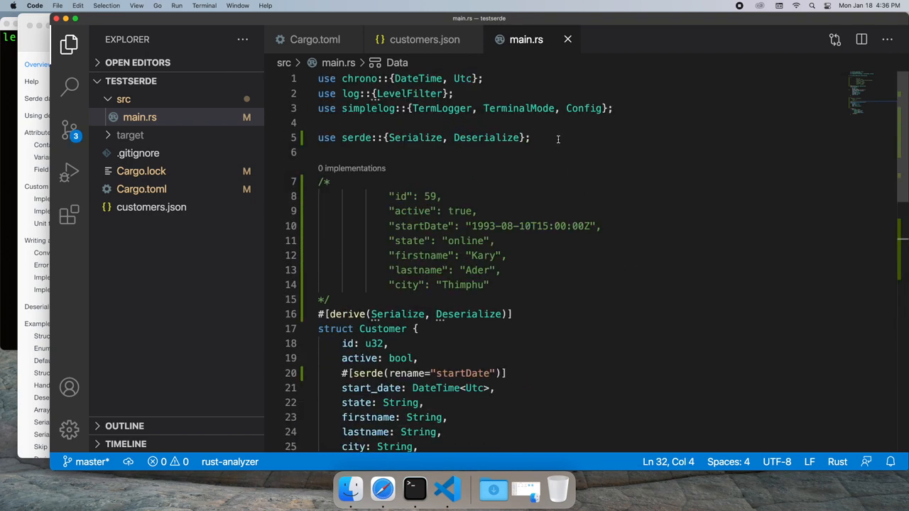
pyautogui.write('use s')
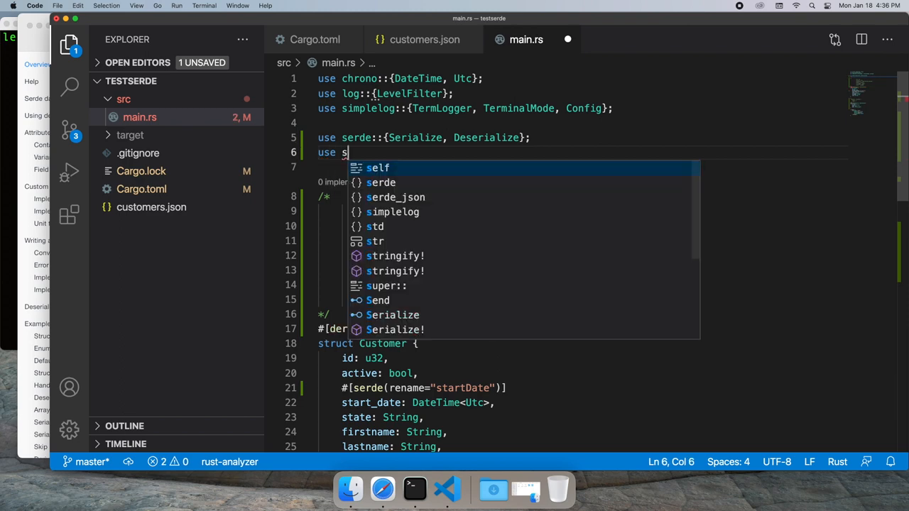
pyautogui.write('td::fs::File;')
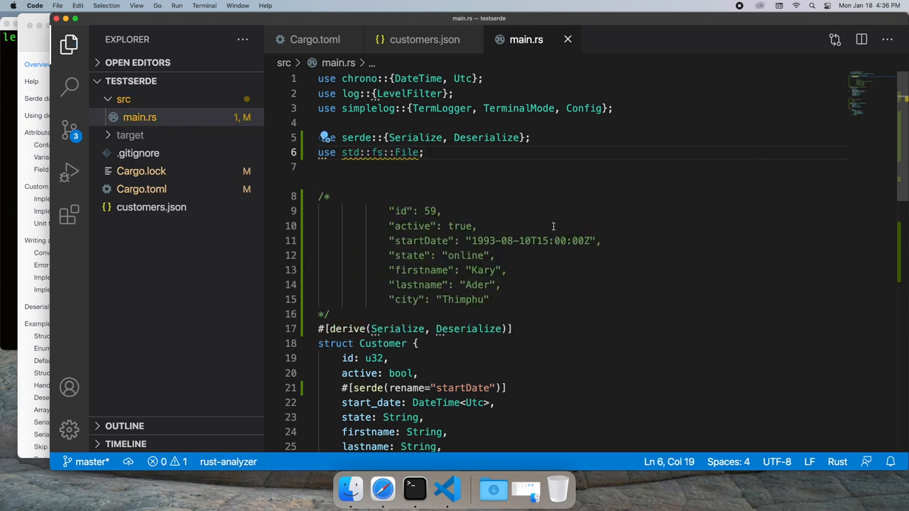
pyautogui.scroll(-3)
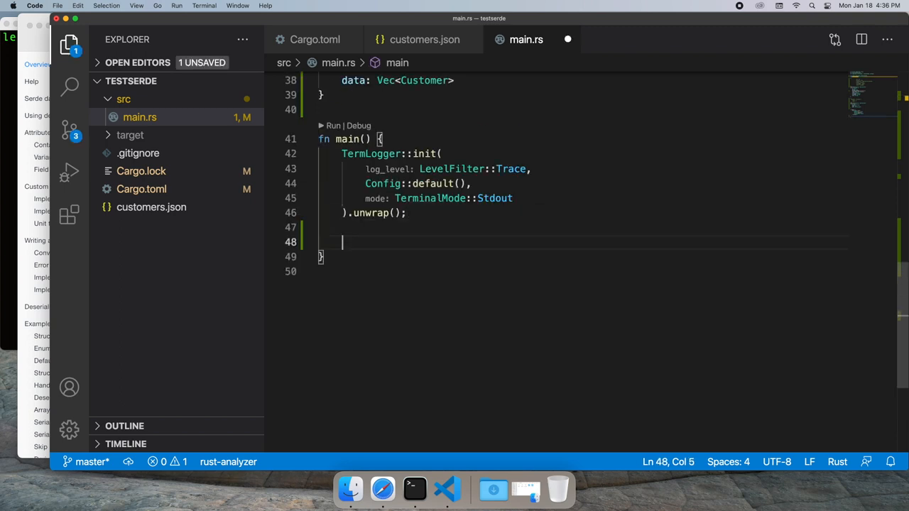
# Open customers.json as input_file and parse it with serde_json::from_reader into let mut customers: Data
pyautogui.write('let input')
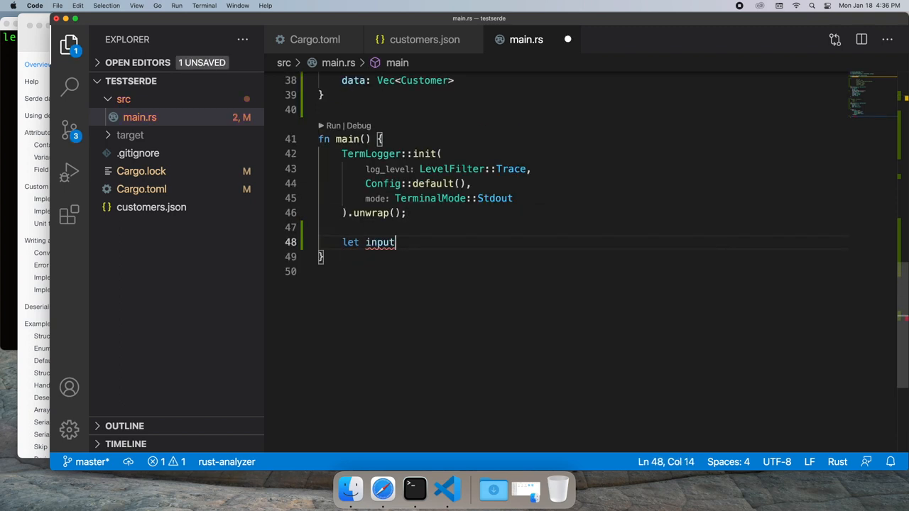
pyautogui.write('_file = File::open("customers.json").unwrap();')
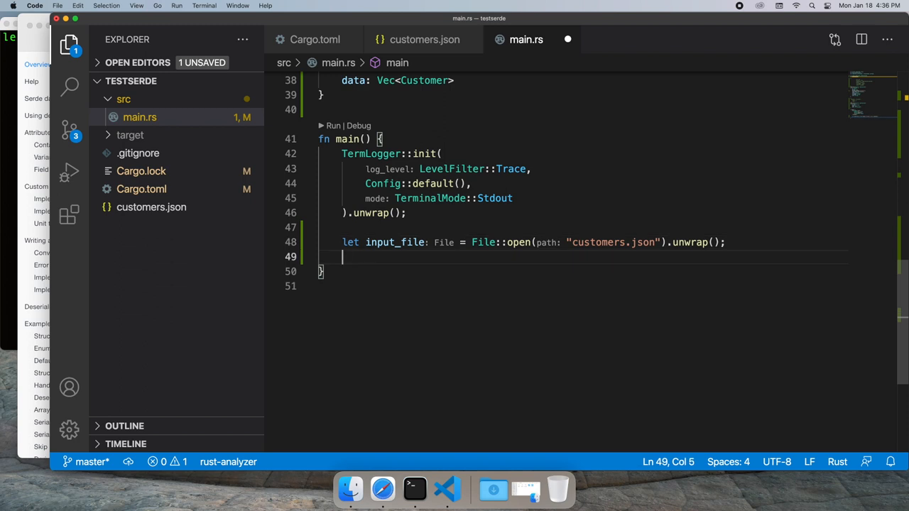
pyautogui.write('let mut')
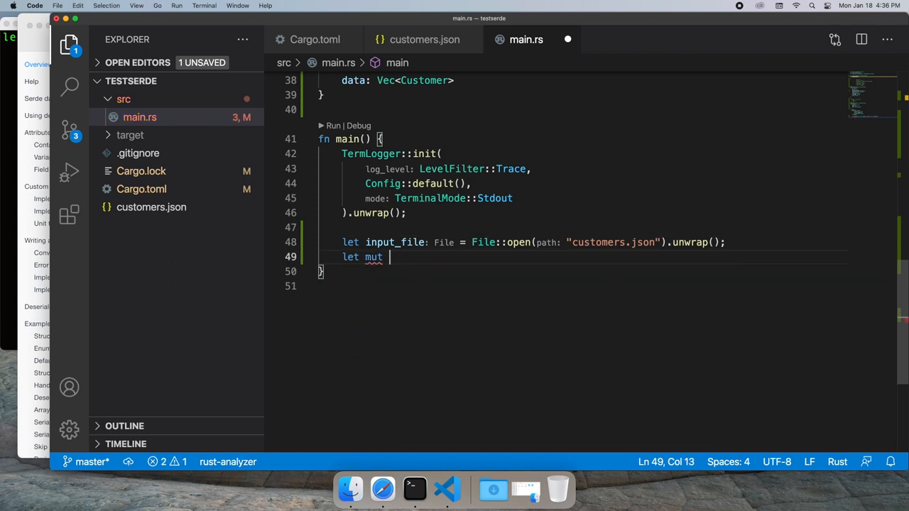
pyautogui.write('customers:Data = serde_jso')
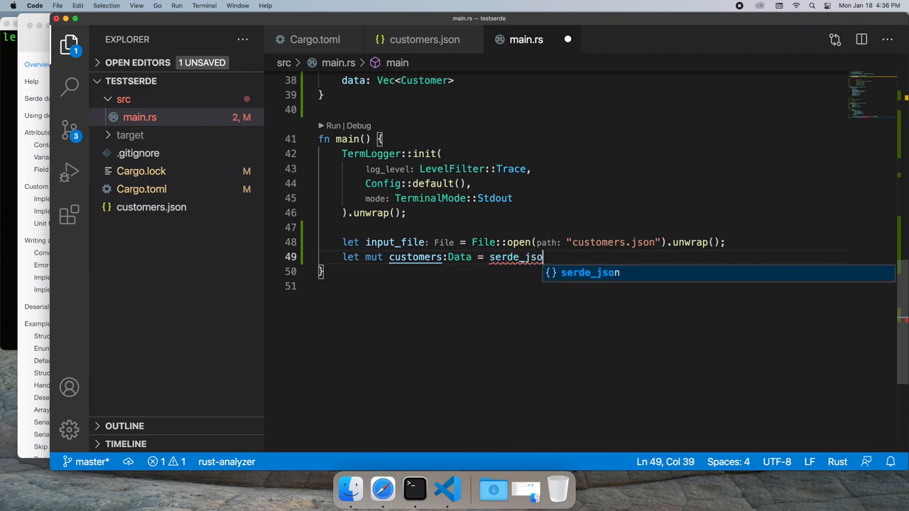
pyautogui.write('::from')
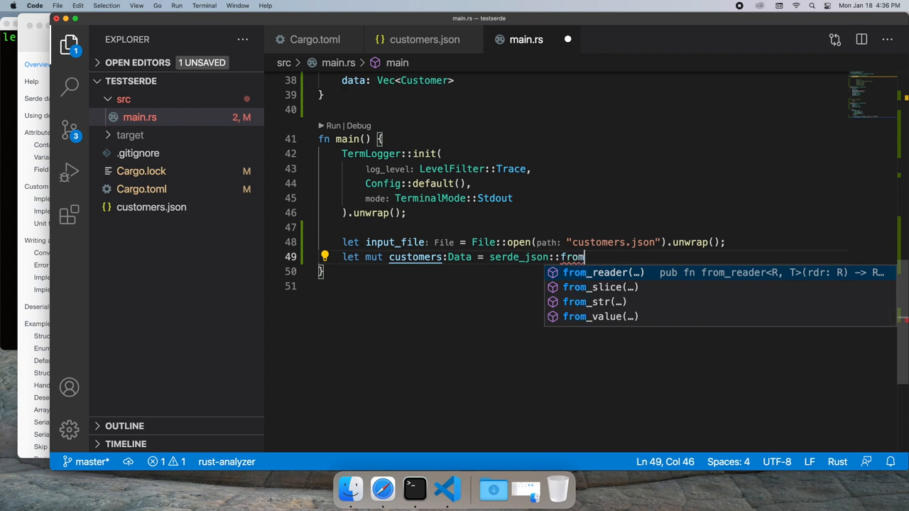
pyautogui.click(594, 273)
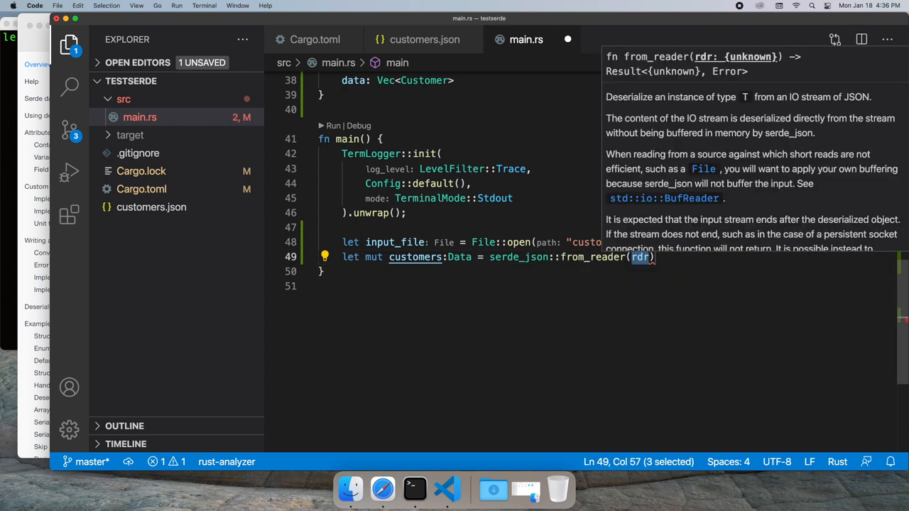
pyautogui.write('input_file')
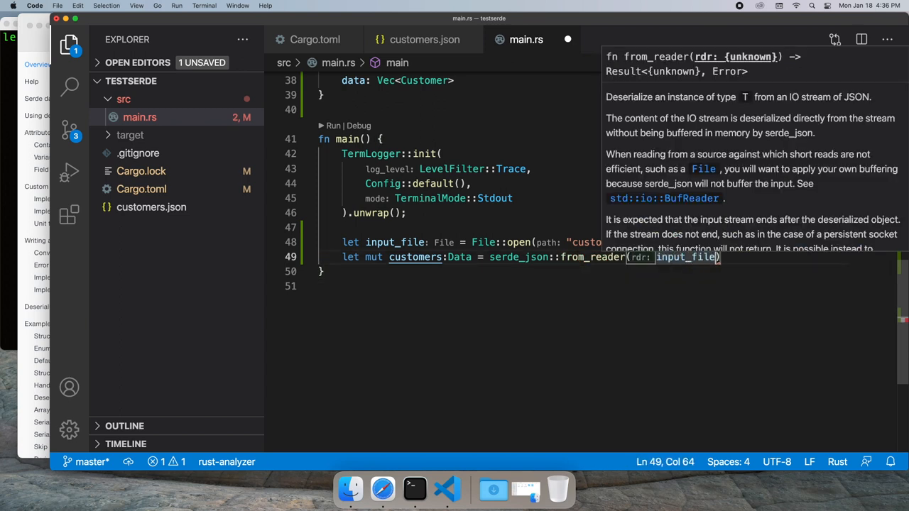
pyautogui.write(');')
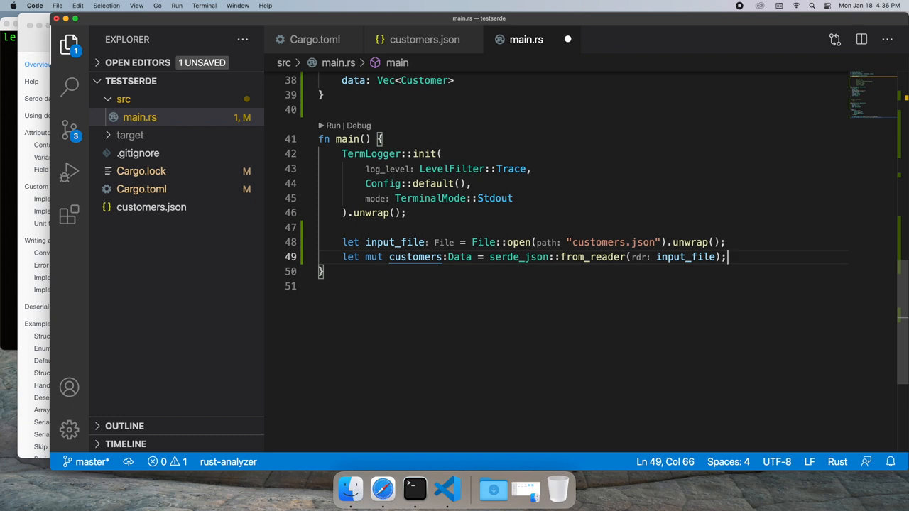
pyautogui.write('let output')
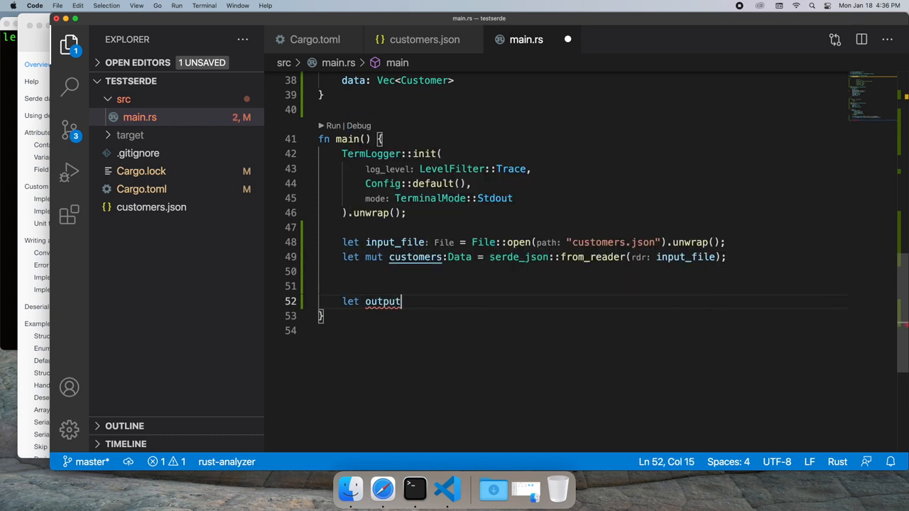
# Unwrap the from_reader result and create output_file with File::create("testoutput.json").unwrap()
pyautogui.click(320, 272)
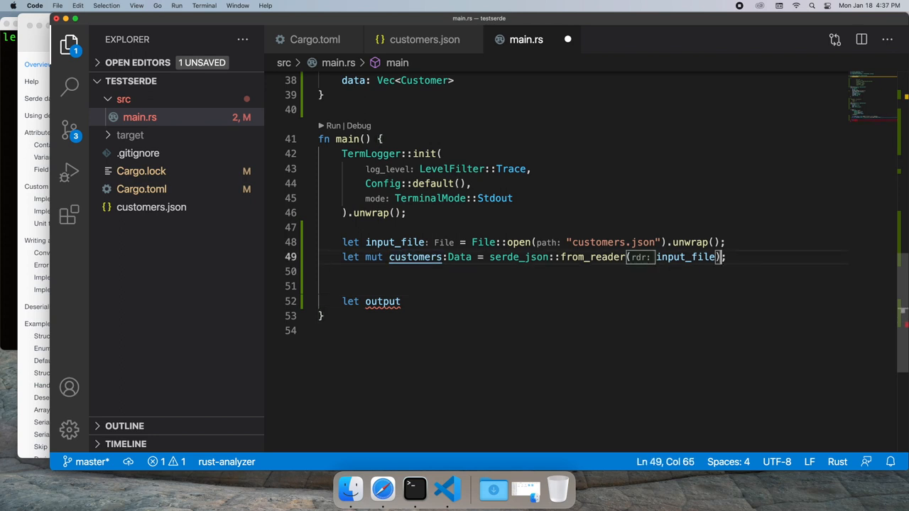
pyautogui.write('.unwrap()')
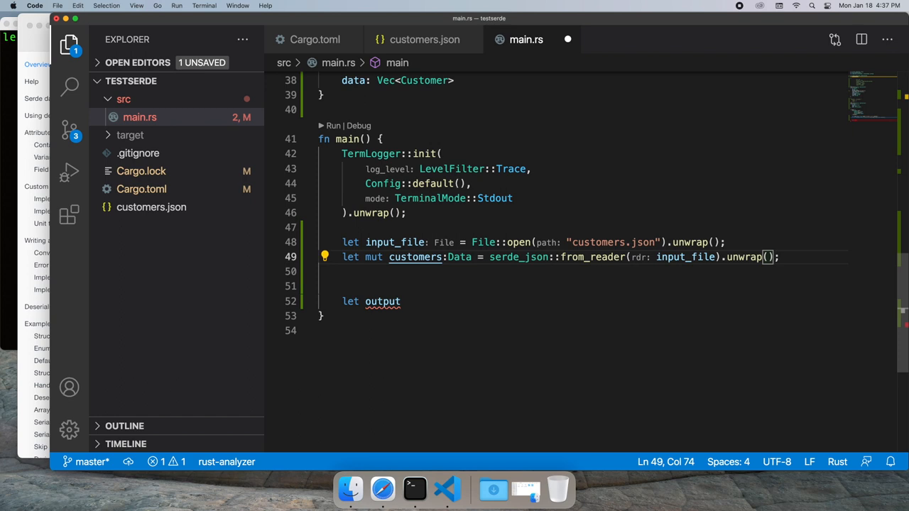
pyautogui.write('_f')
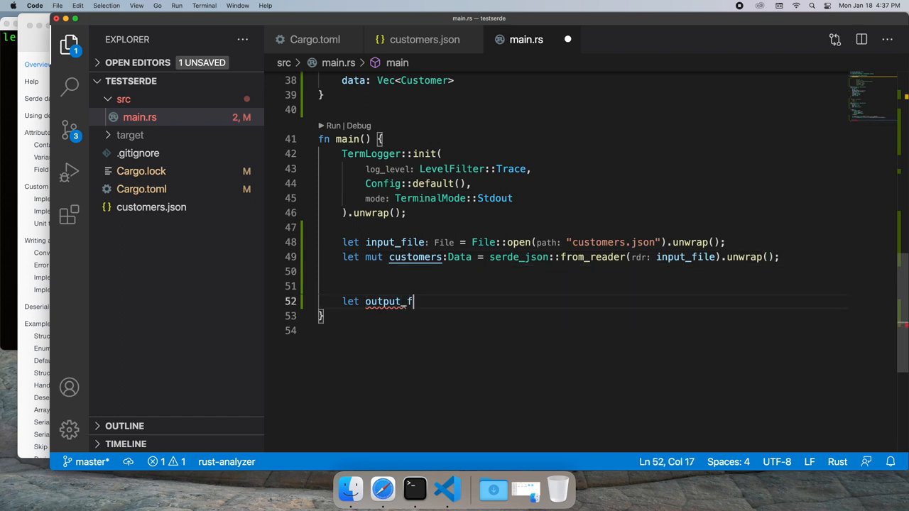
pyautogui.write('ile = F')
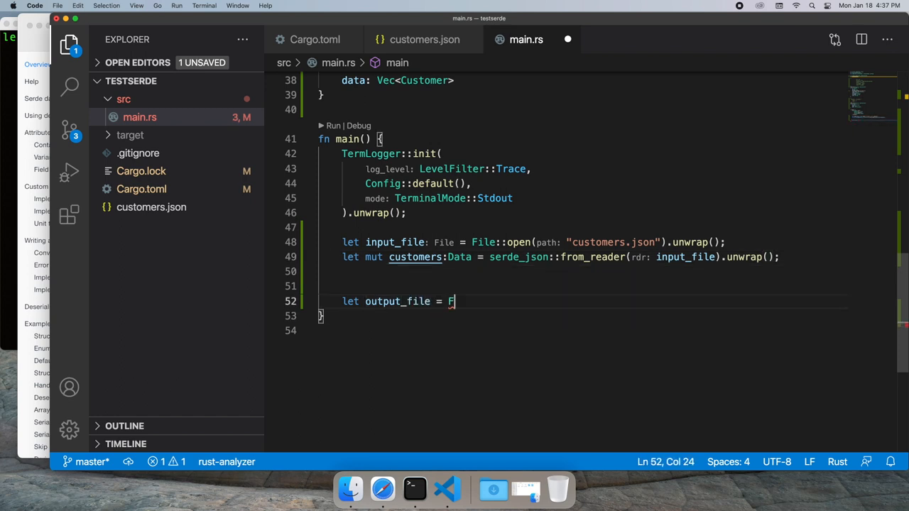
pyautogui.write('ile::create("')
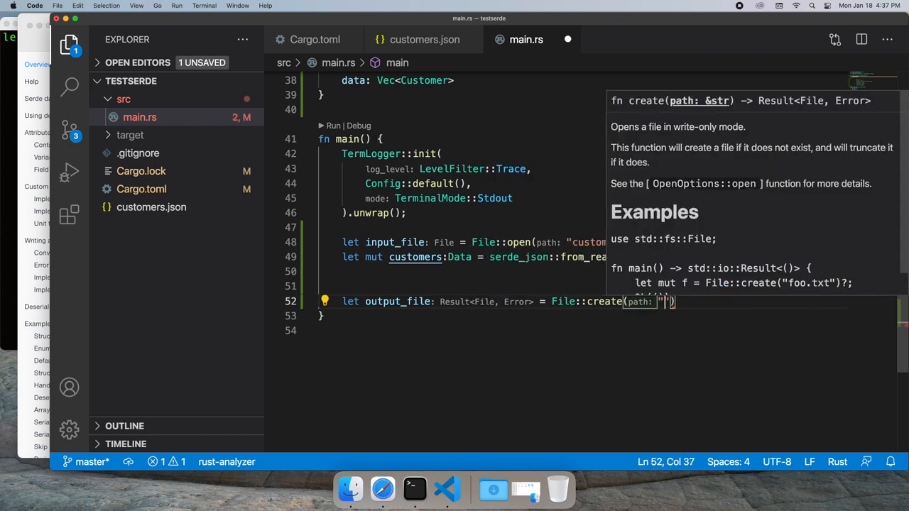
pyautogui.write('testoutput')
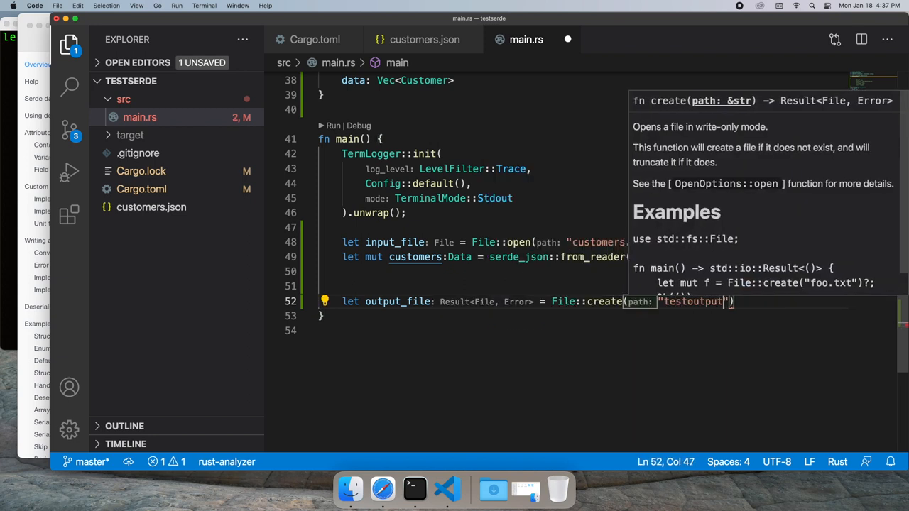
pyautogui.write('.json").')
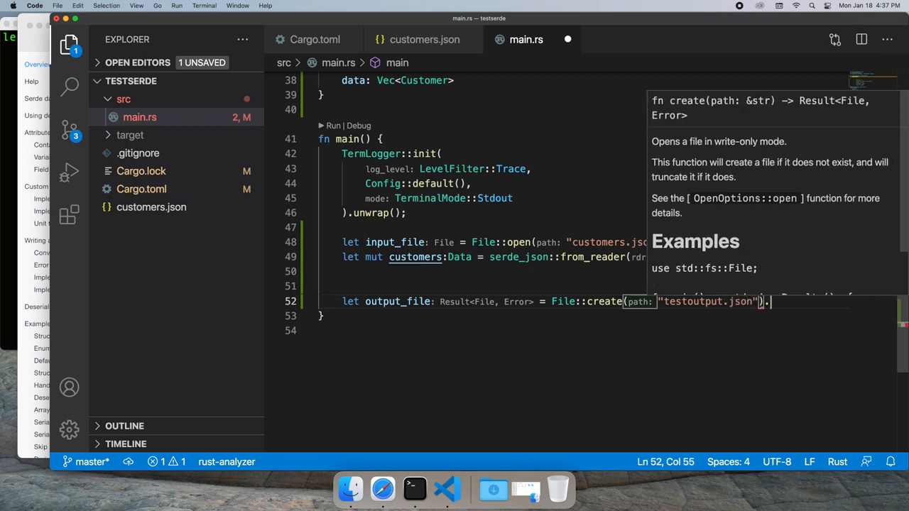
pyautogui.write('unwrap();')
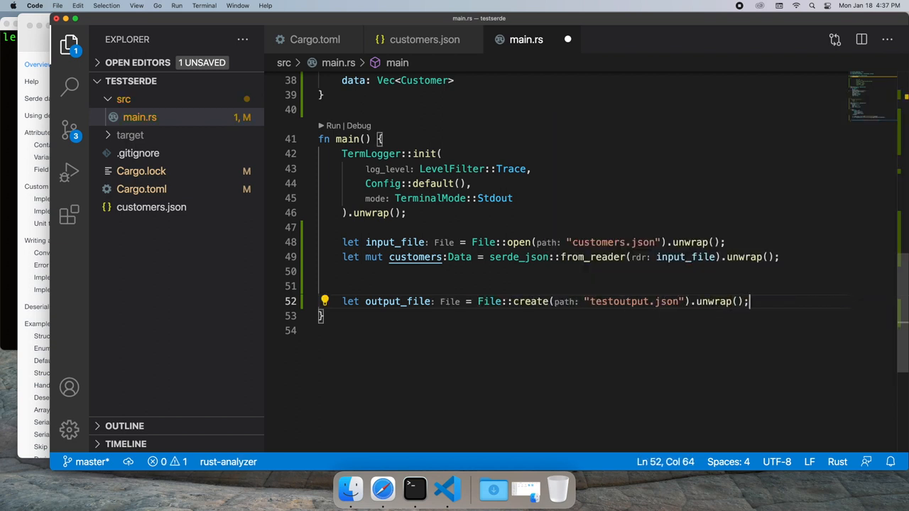
# Write the customers to the file with serde_json::to_writer(output_file, &customers).unwrap();
pyautogui.press('enter')
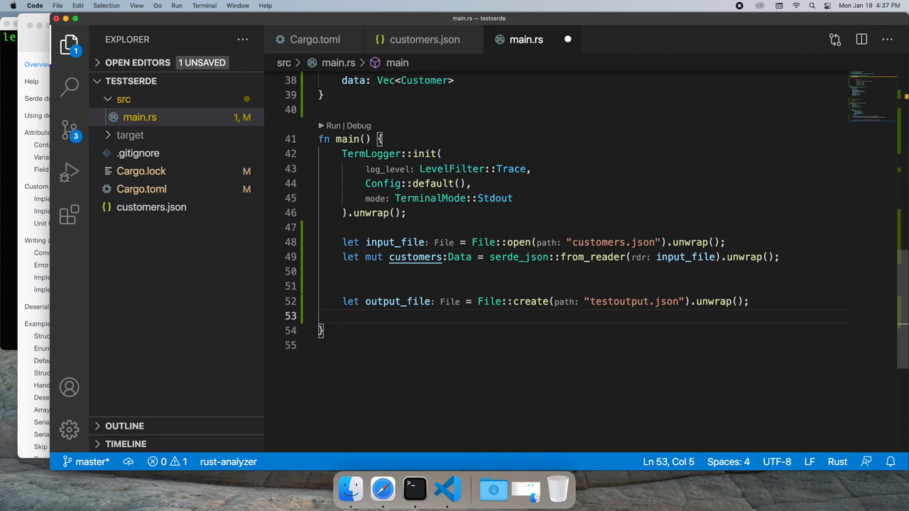
pyautogui.write('serde_js')
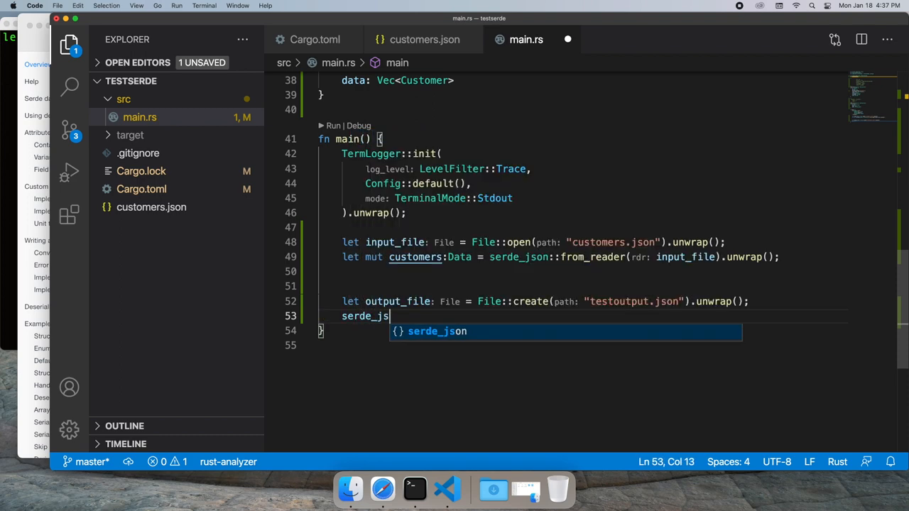
pyautogui.write('::to_')
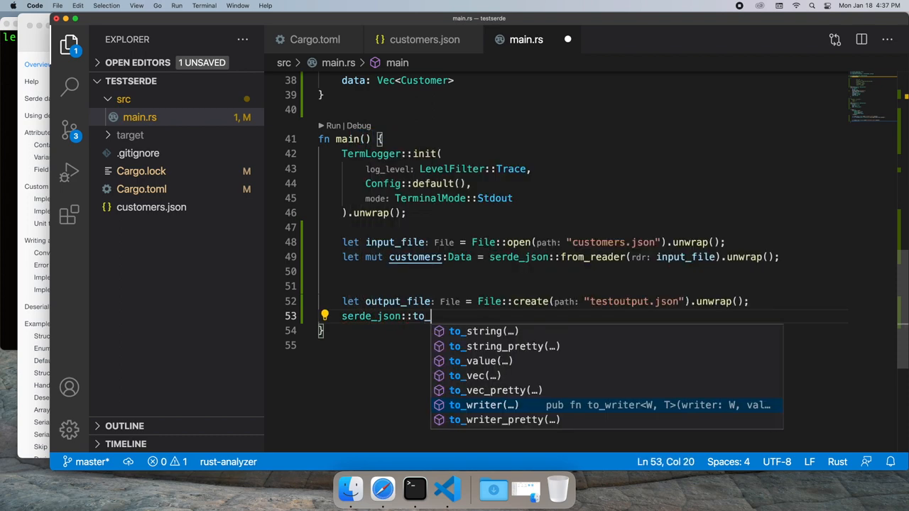
pyautogui.click(483, 405)
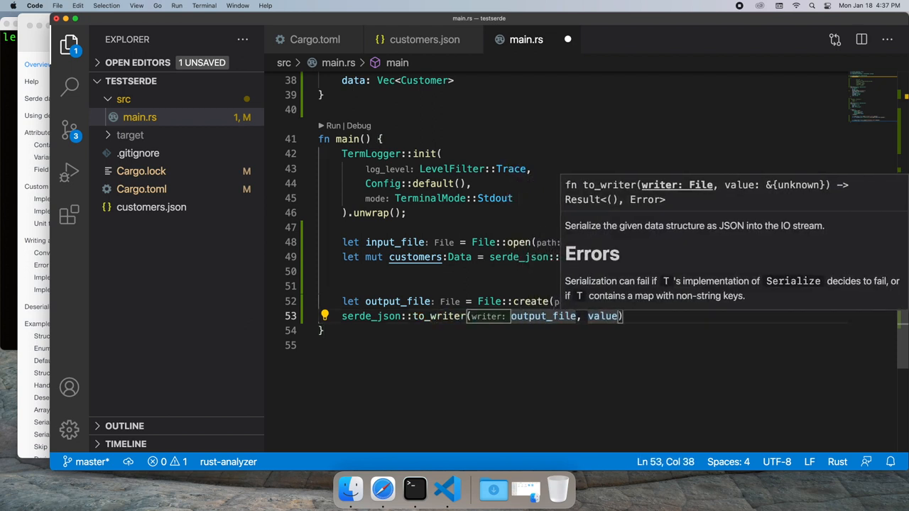
pyautogui.write('&cst')
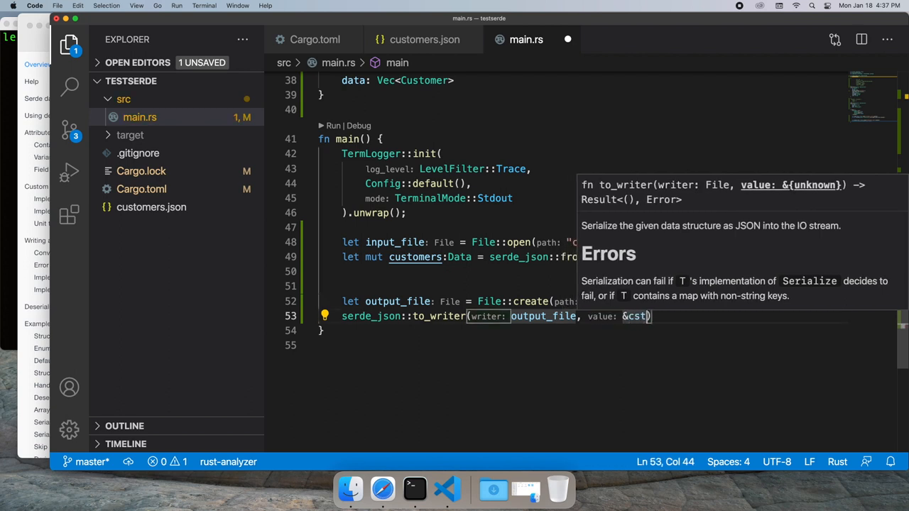
pyautogui.write('omers')
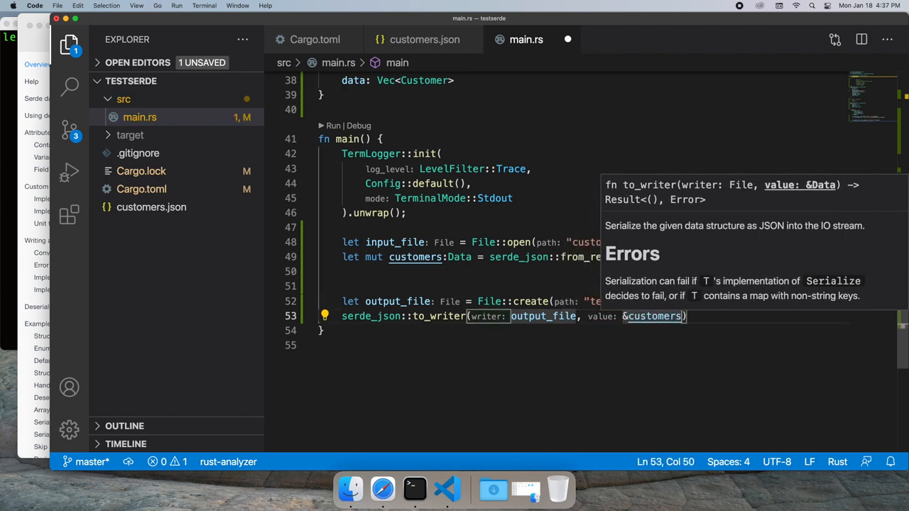
pyautogui.write(').')
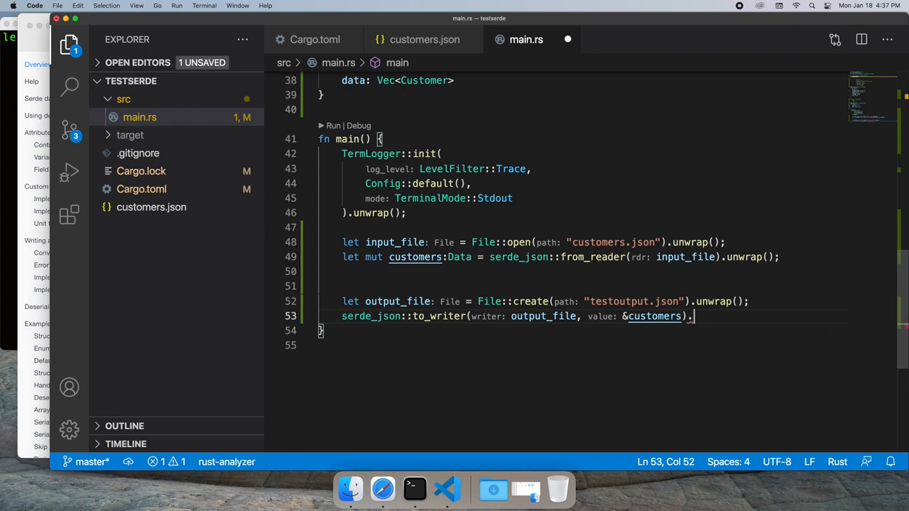
pyautogui.write('.unwrap();')
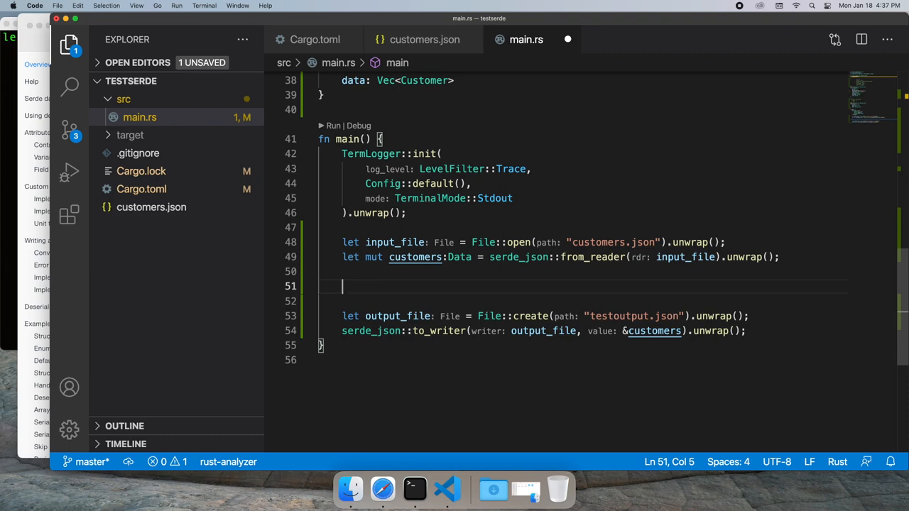
# Insert customers.data[0].firstname = String::from("Abercrombie"); above the output_file line
pyautogui.write('customer')
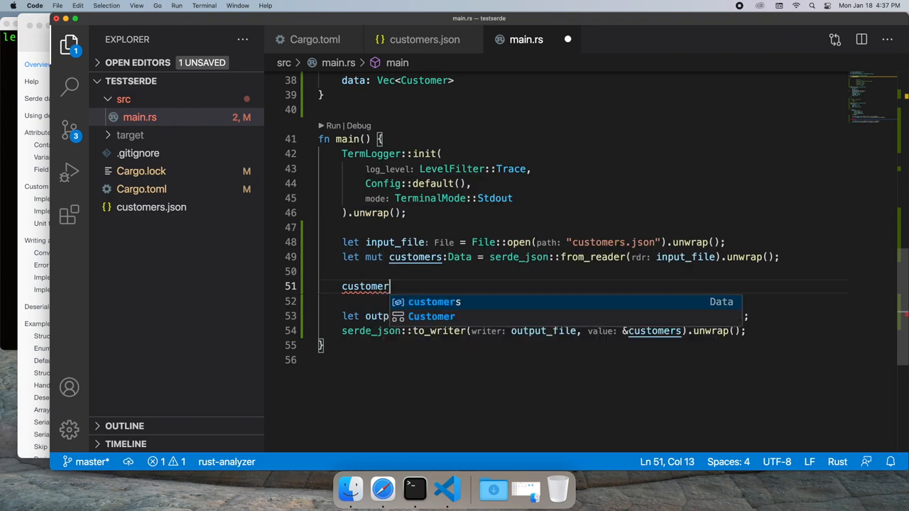
pyautogui.write('s.data[0].firstname =')
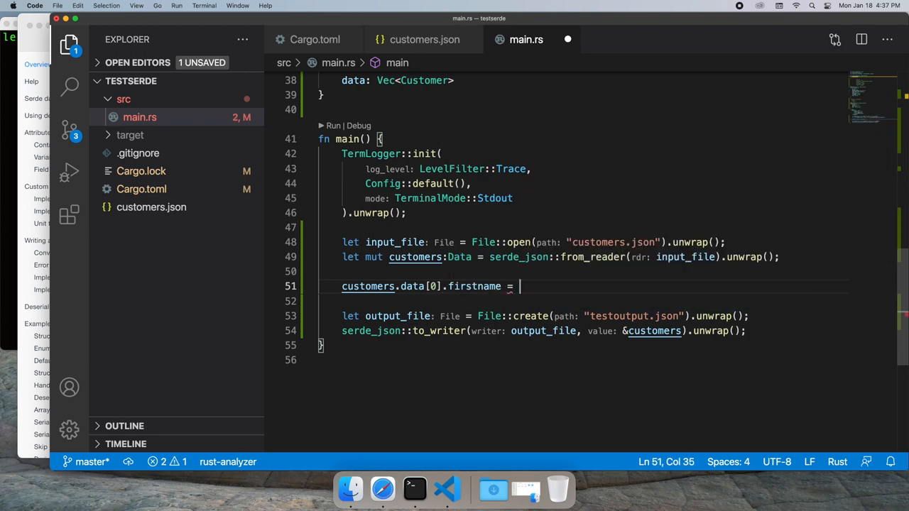
pyautogui.write('String::from("Abercrombie");')
pyautogui.click(9, 36)
pyautogui.write('car')
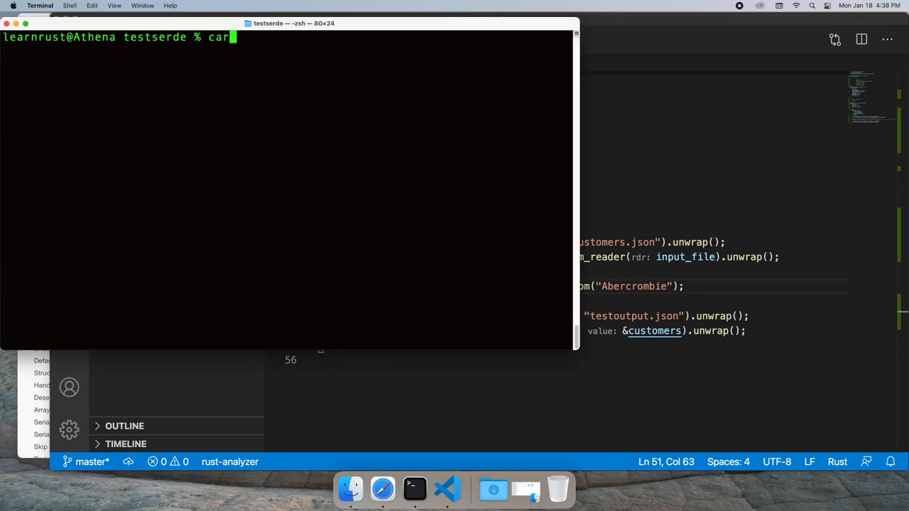
# Run cargo run in the terminal to compile testserde and produce testoutput.json
pyautogui.write('go run')
pyautogui.press('Return')
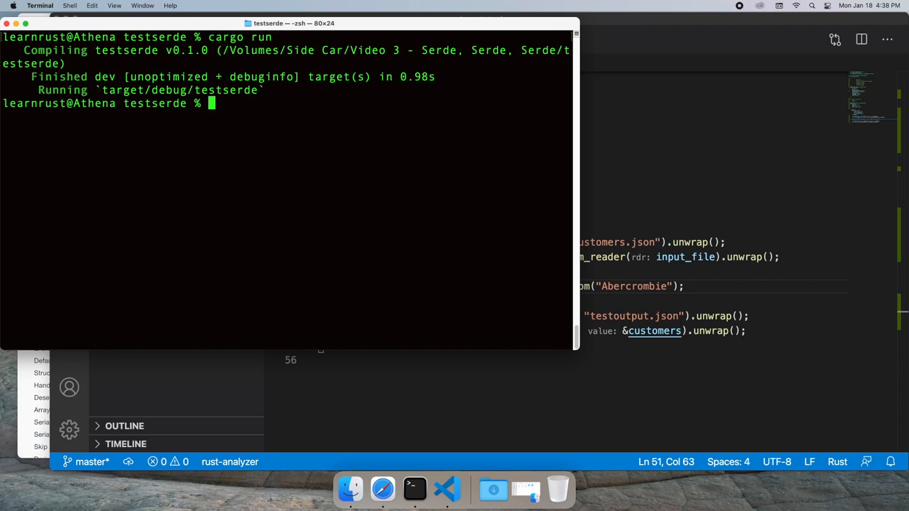
pyautogui.click(446, 488)
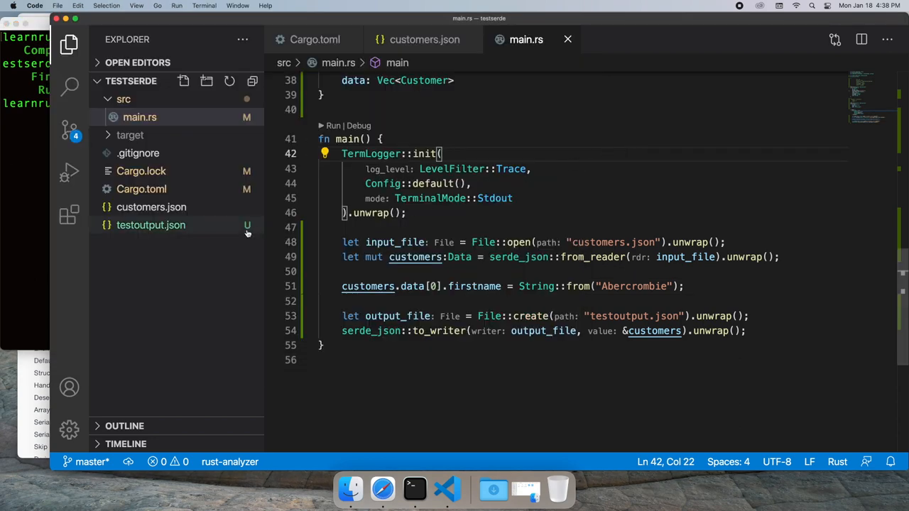
# View testoutput.json showing firstname "Abercrombie" versus "Kary" in customers.json
pyautogui.click(150, 225)
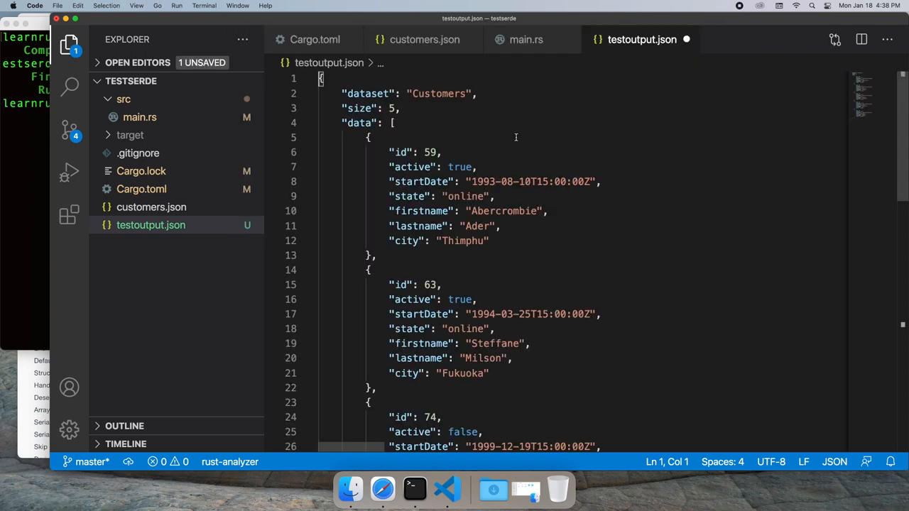
pyautogui.moveTo(443, 111)
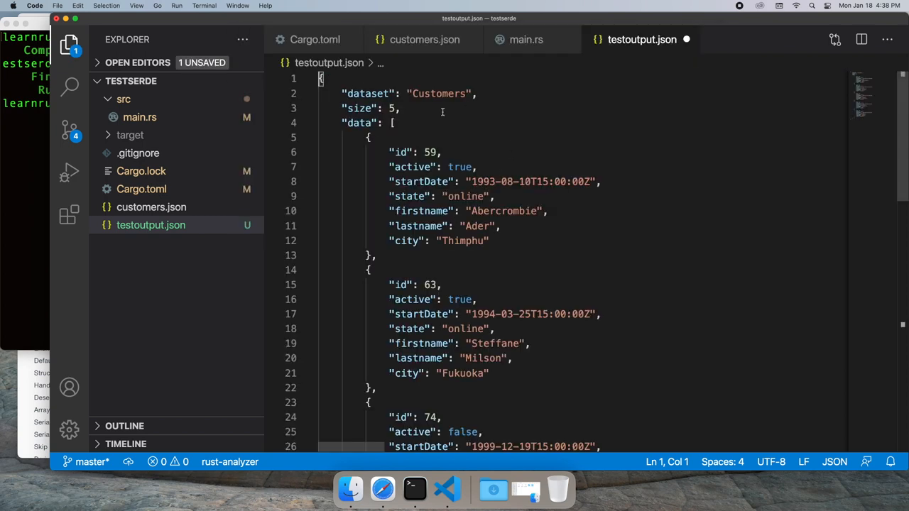
pyautogui.click(423, 40)
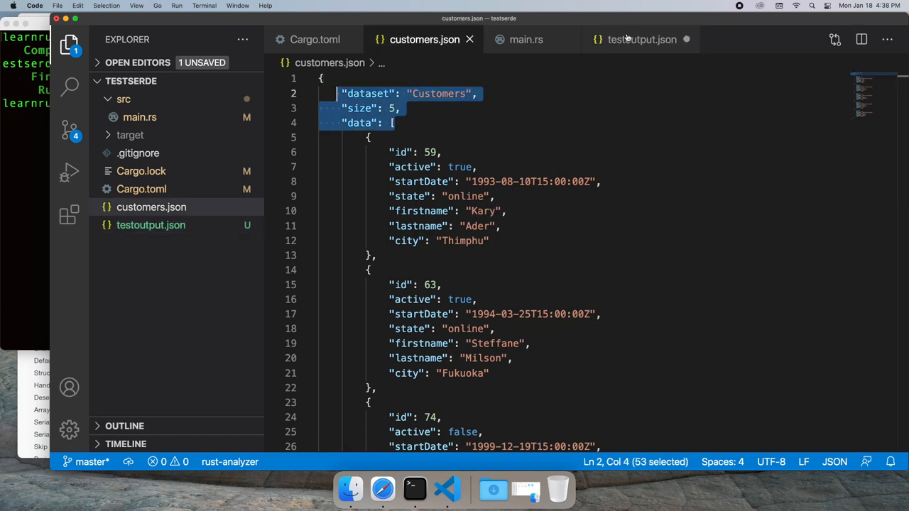
pyautogui.click(642, 40)
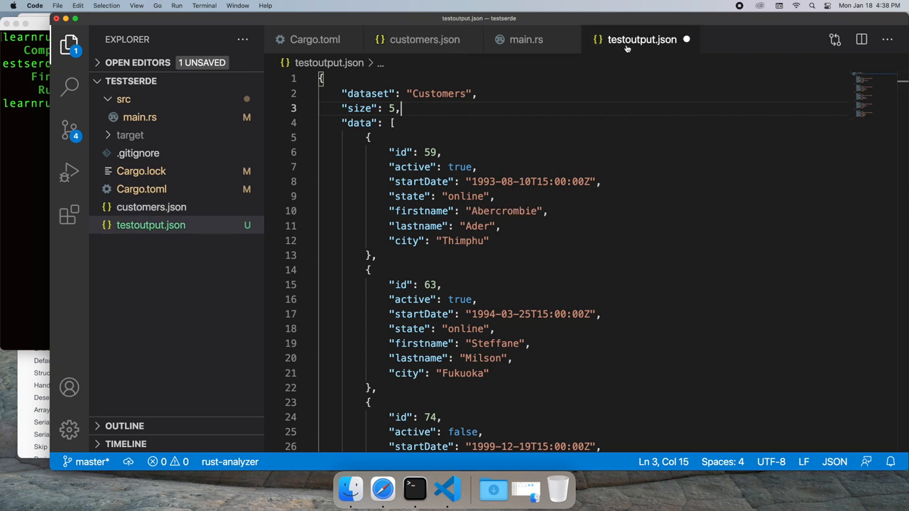
pyautogui.moveTo(543, 170)
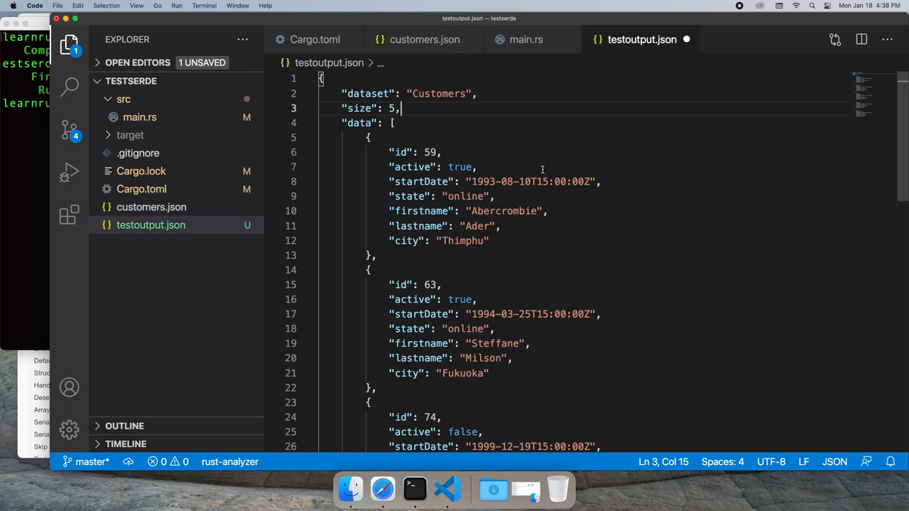